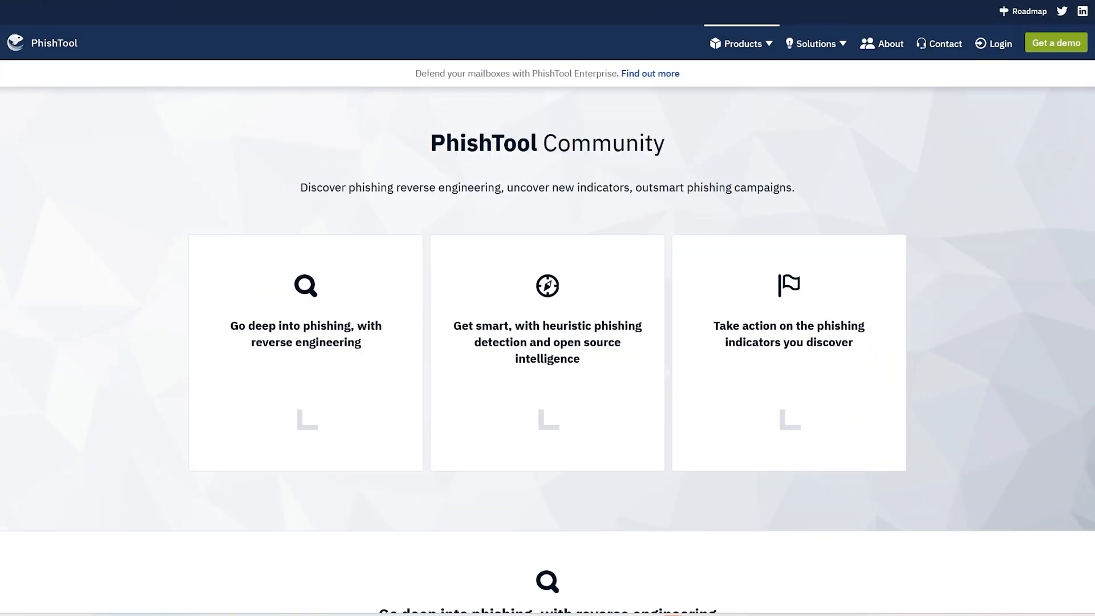
pyautogui.moveTo(65, 118)
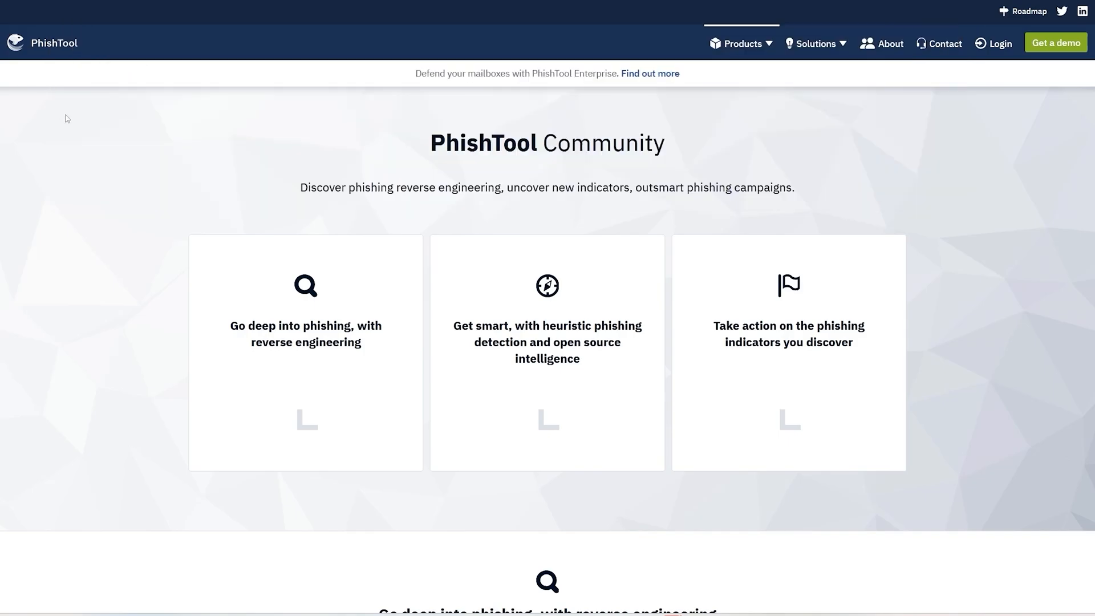
pyautogui.moveTo(187, 100)
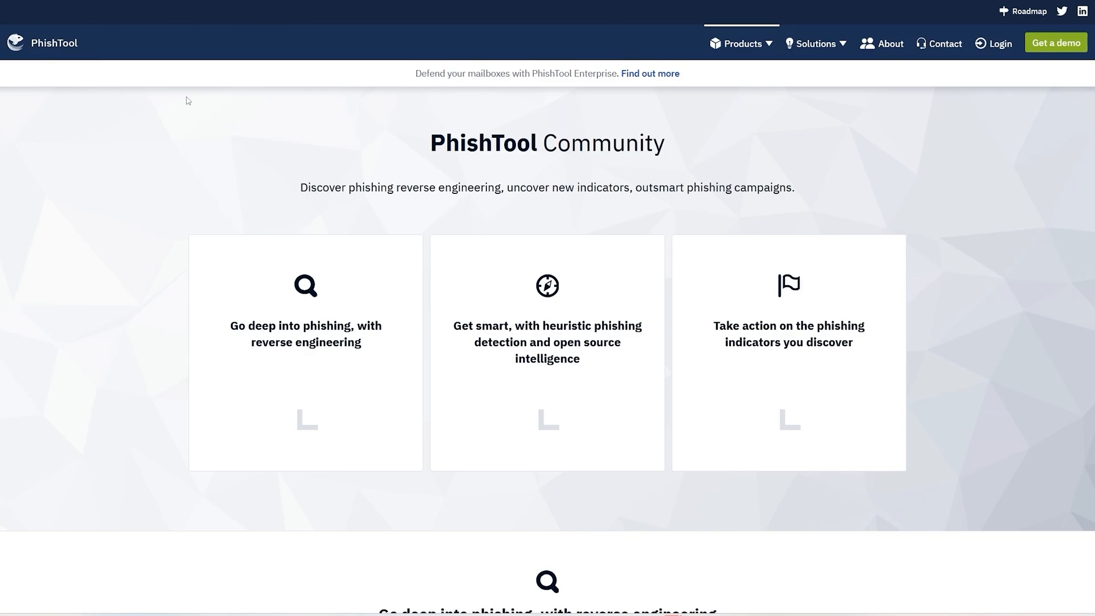
pyautogui.moveTo(127, 67)
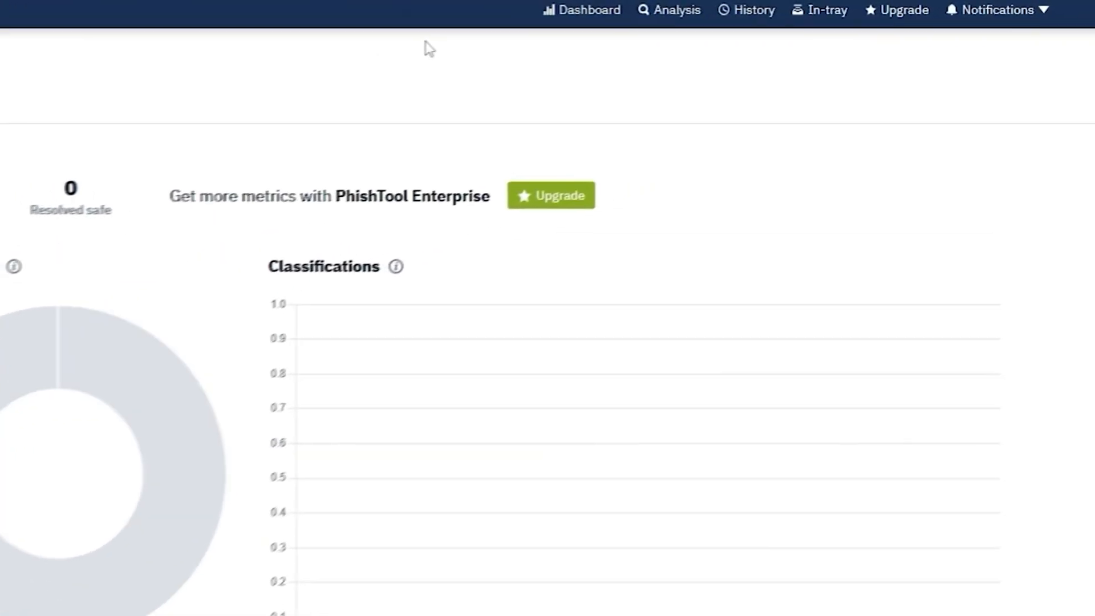
# Step: Submit the 'Online loans Up To $5,000' .eml from the shared folder for analysis
pyautogui.click(669, 11)
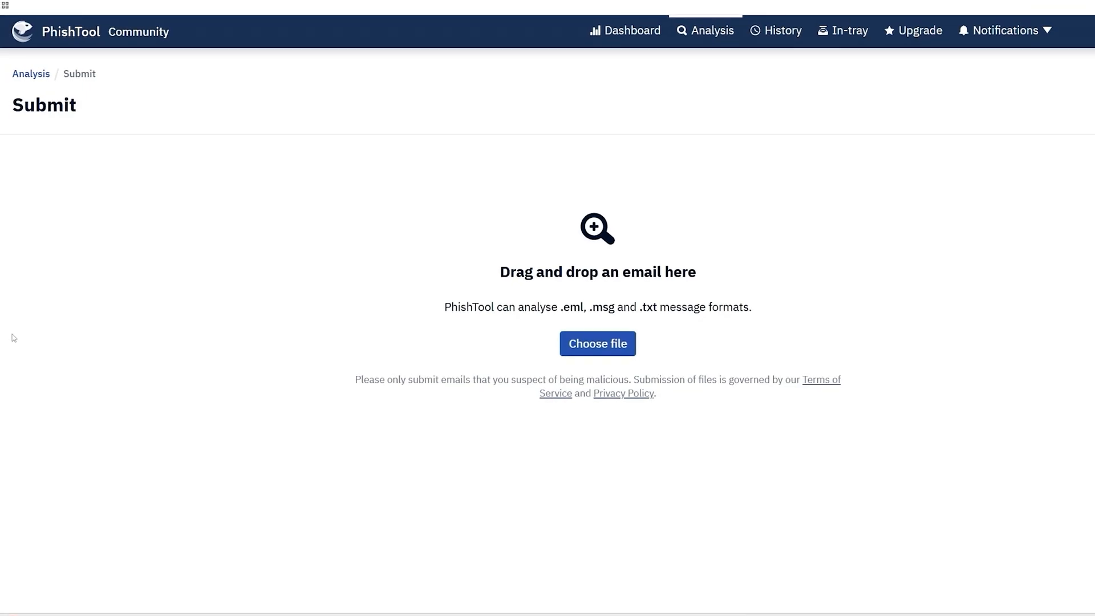
pyautogui.moveTo(597, 343)
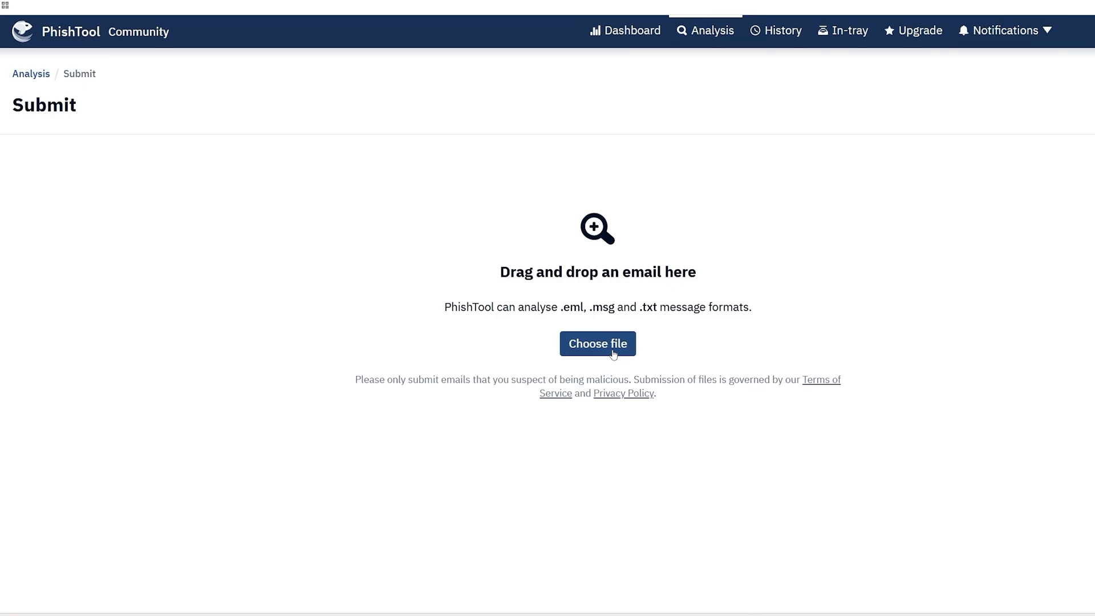
pyautogui.click(596, 343)
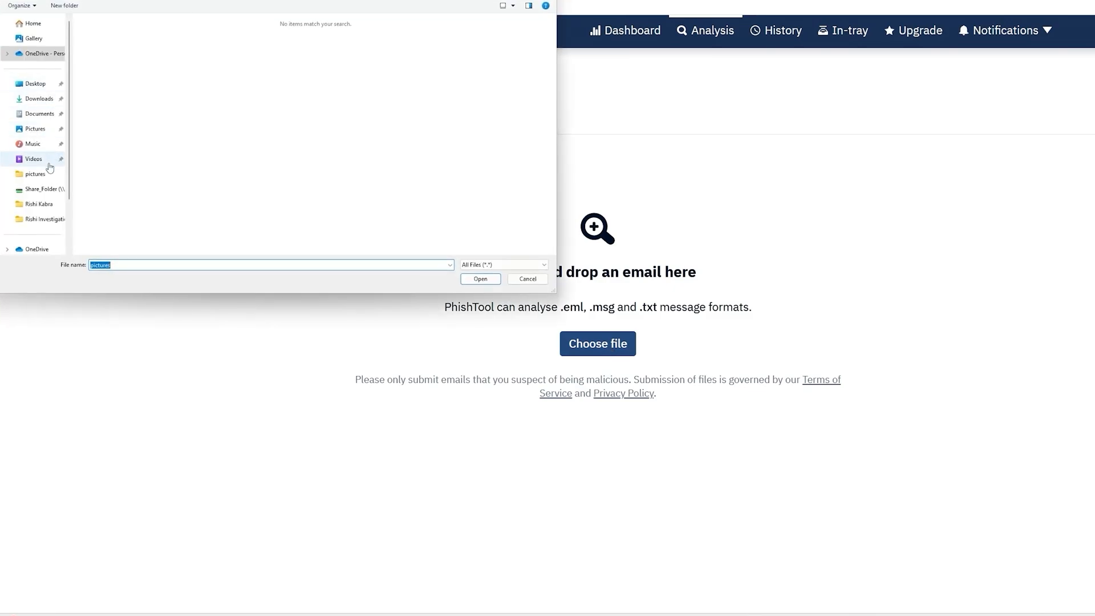
pyautogui.click(40, 194)
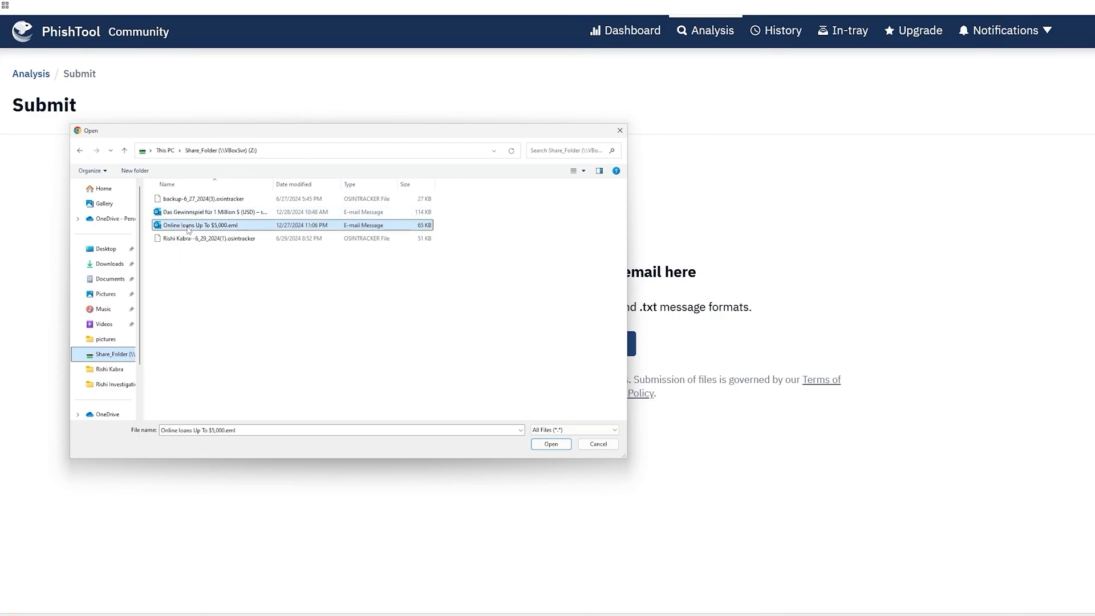
pyautogui.click(550, 443)
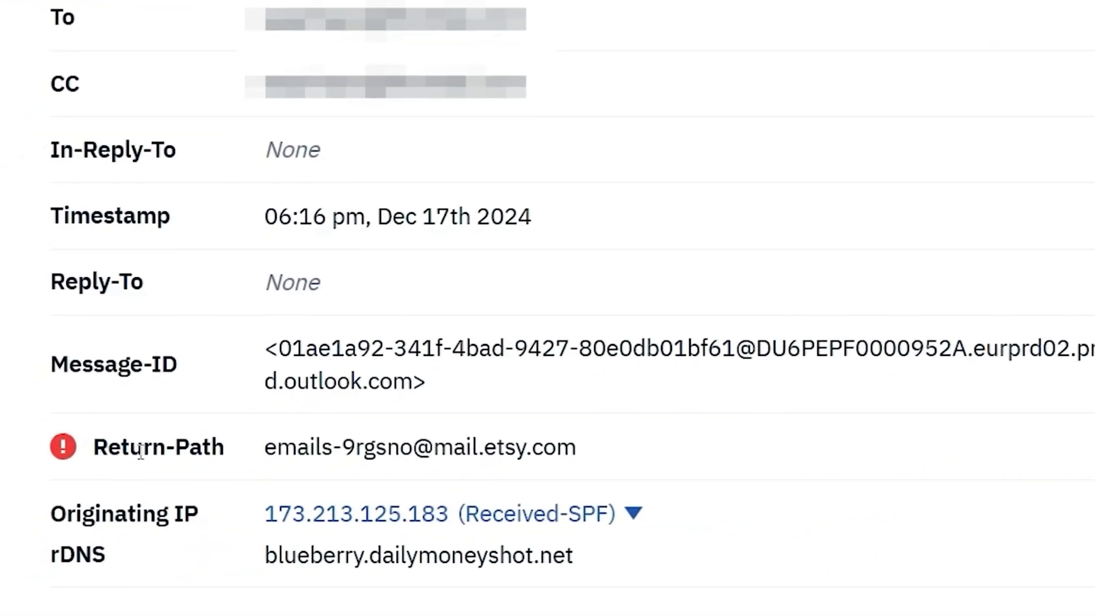
pyautogui.click(615, 66)
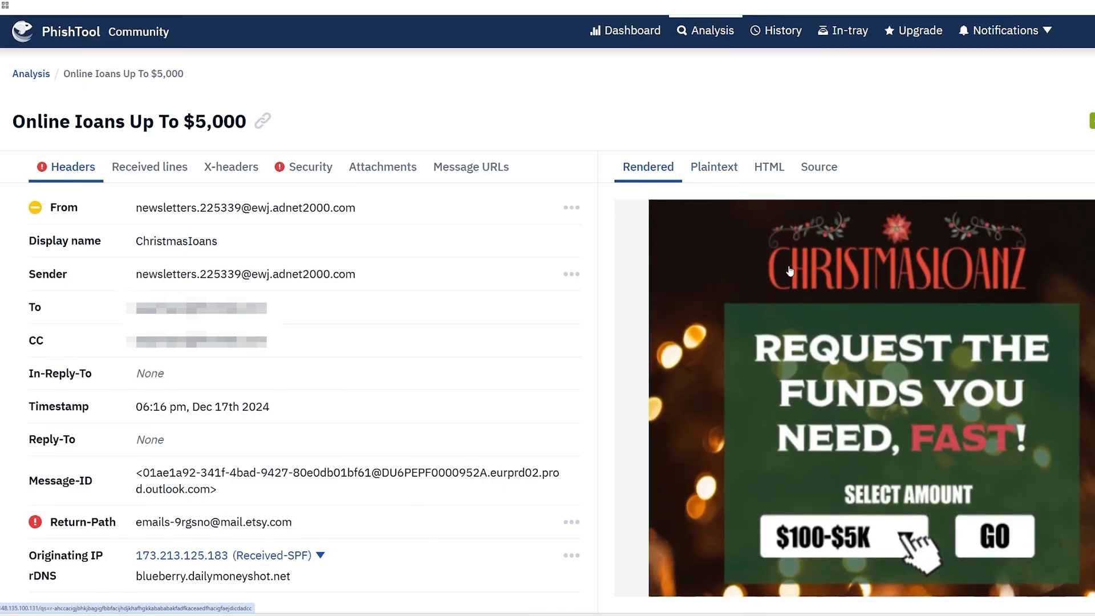
pyautogui.scroll(-3)
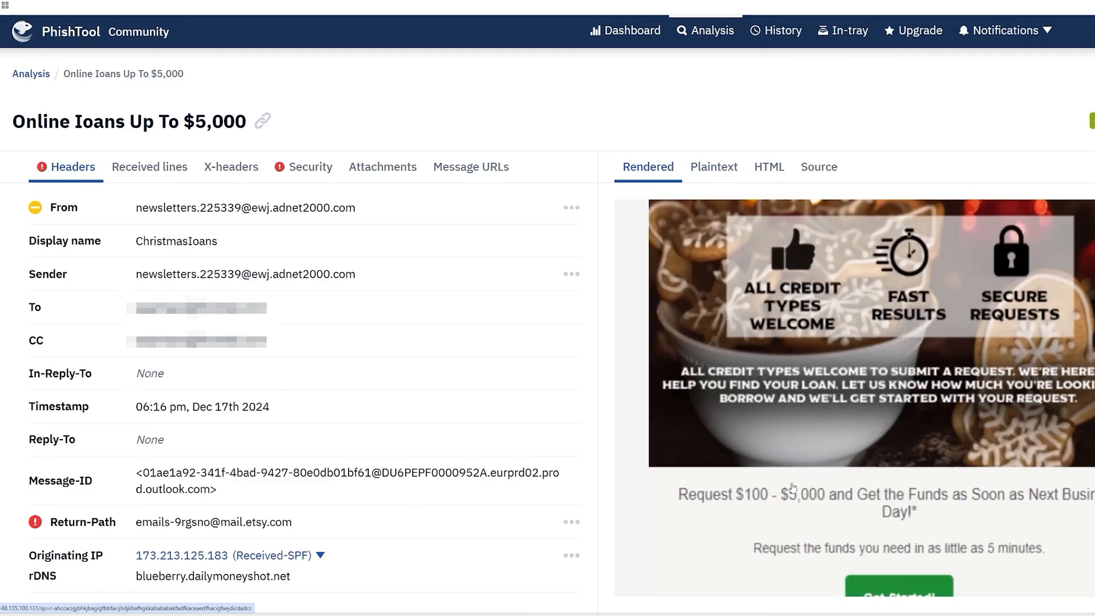
pyautogui.scroll(-3)
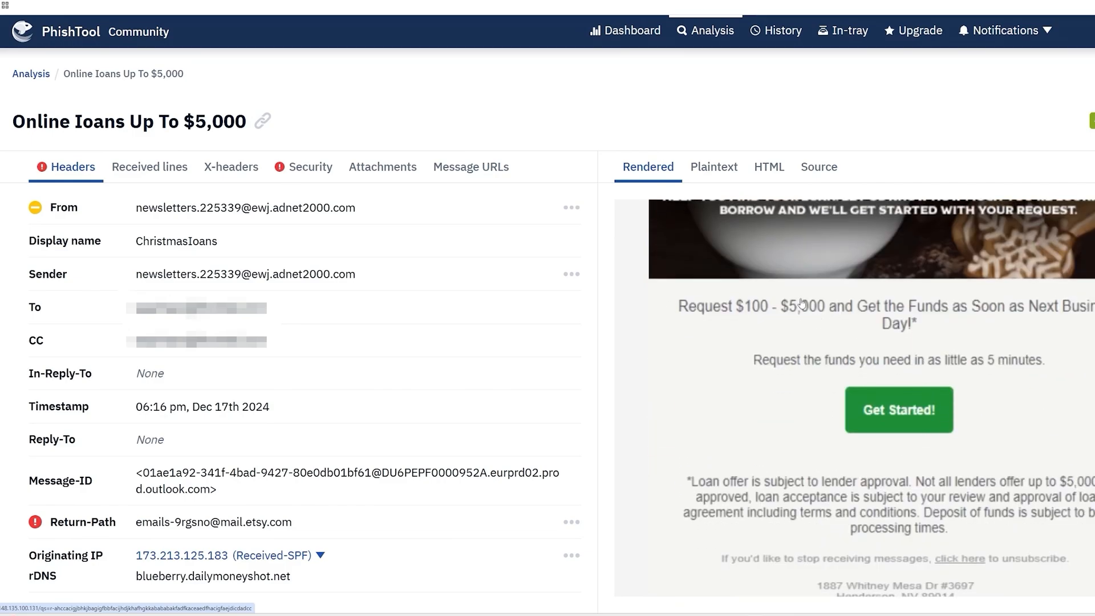
pyautogui.moveTo(763, 299)
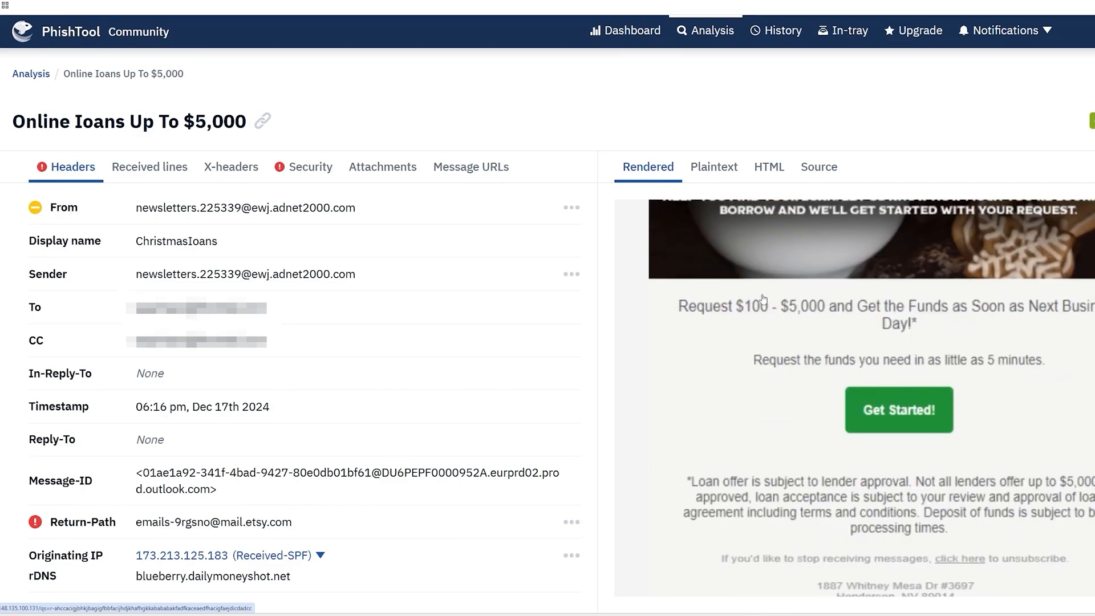
pyautogui.moveTo(806, 241)
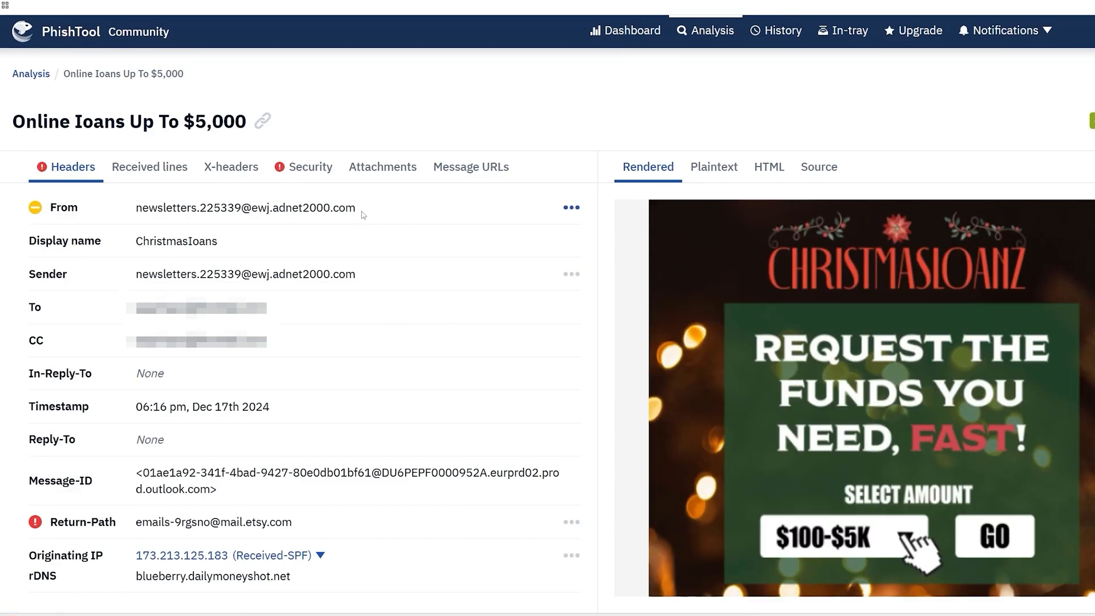
pyautogui.doubleClick(303, 208)
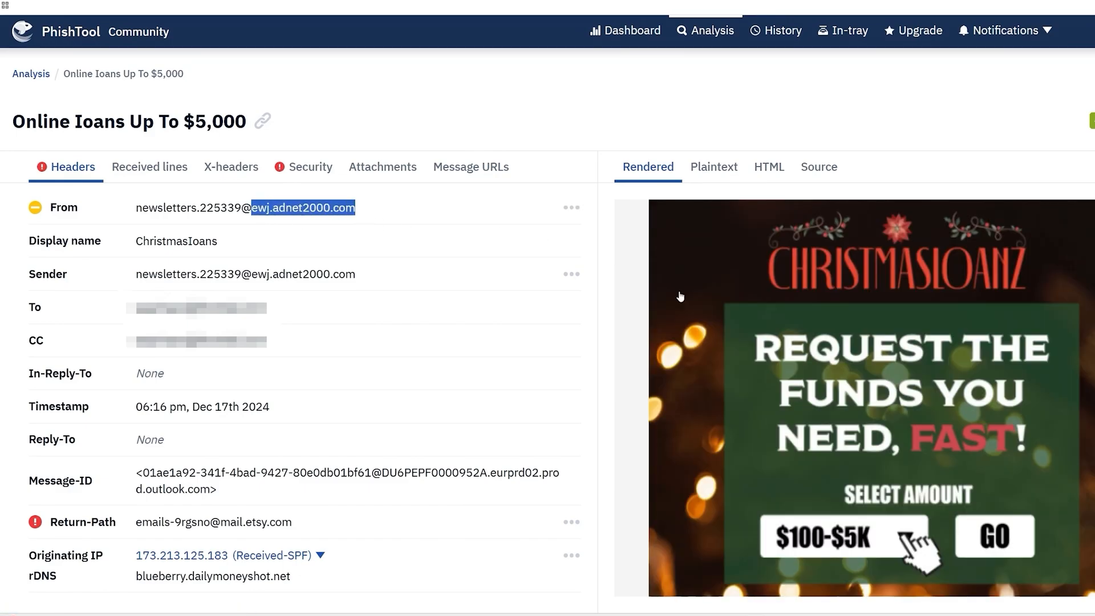
pyautogui.scroll(-3)
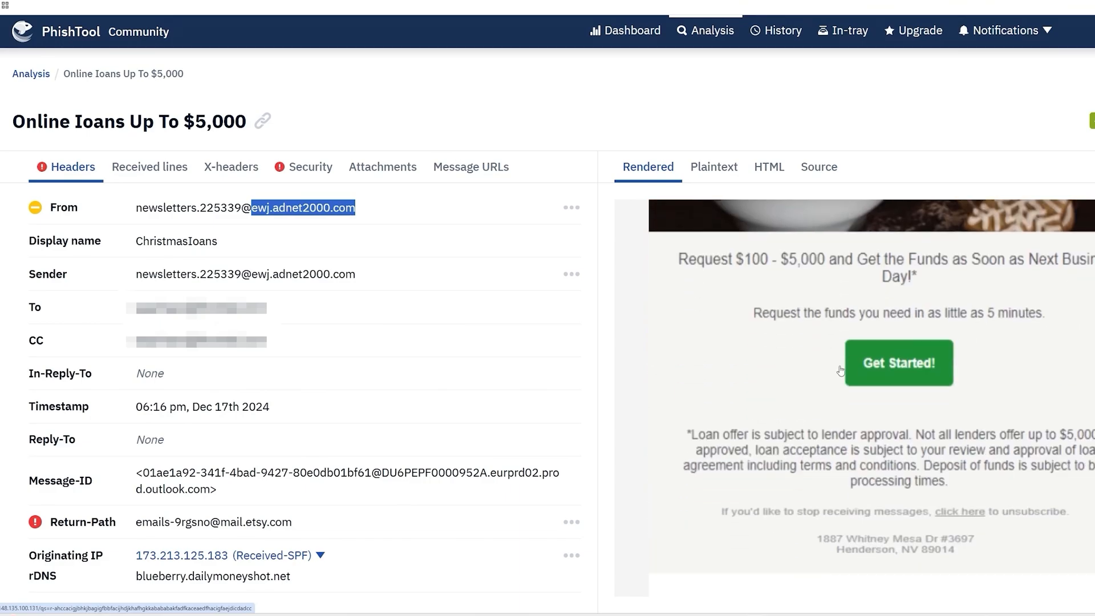
pyautogui.moveTo(833, 516)
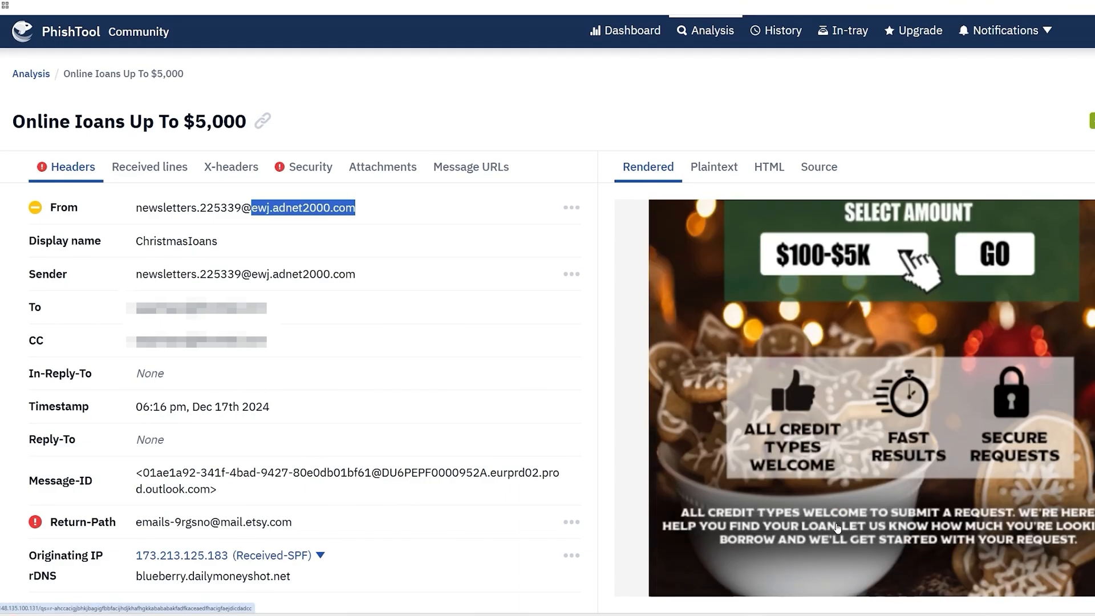
pyautogui.scroll(-3)
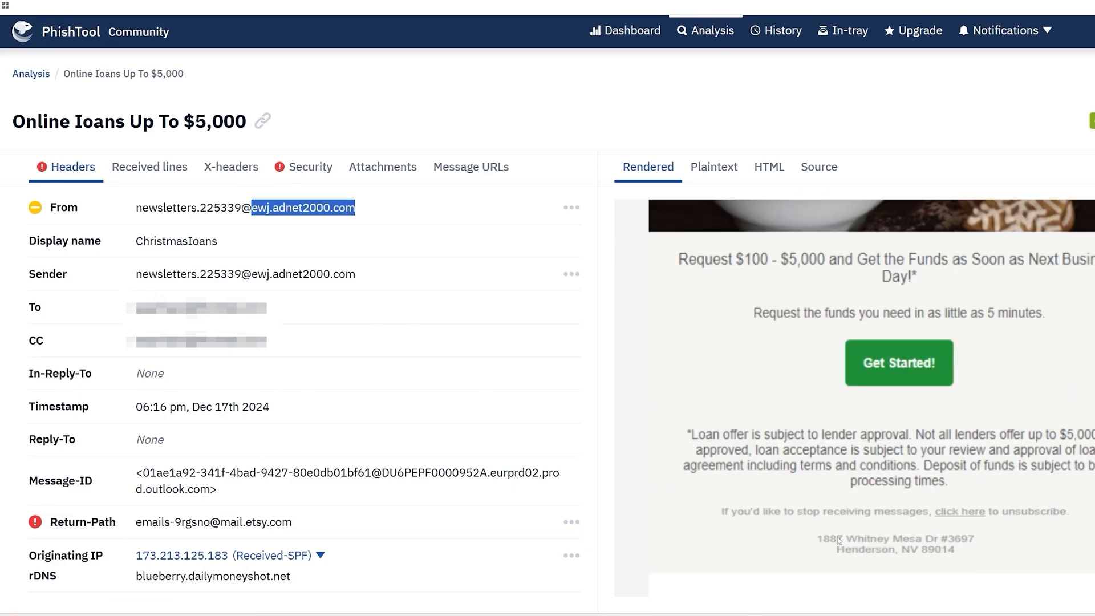
pyautogui.moveTo(914, 543)
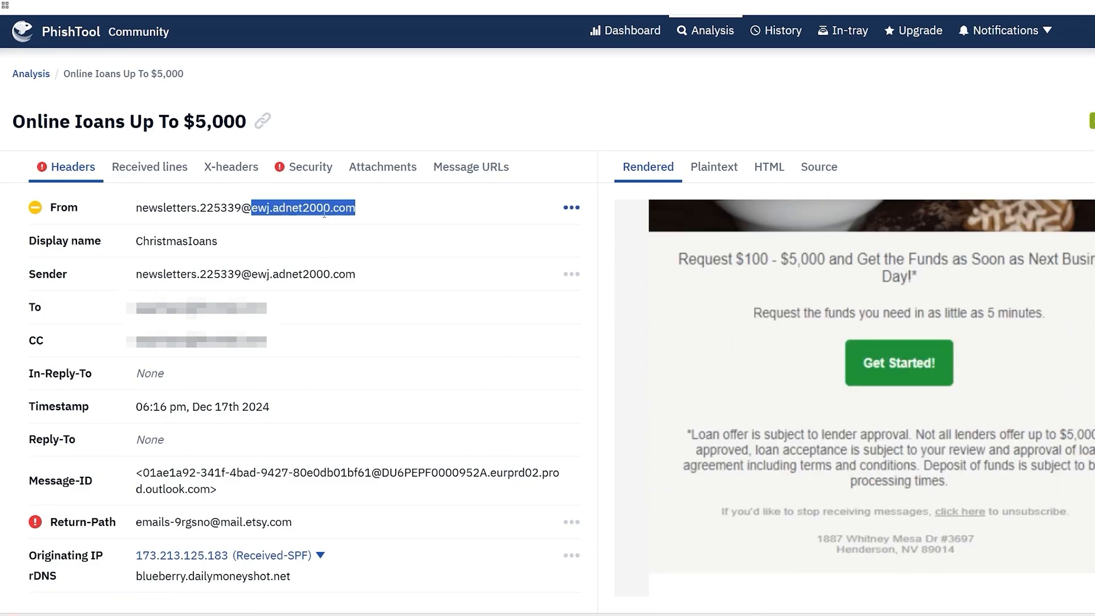
pyautogui.moveTo(135, 208)
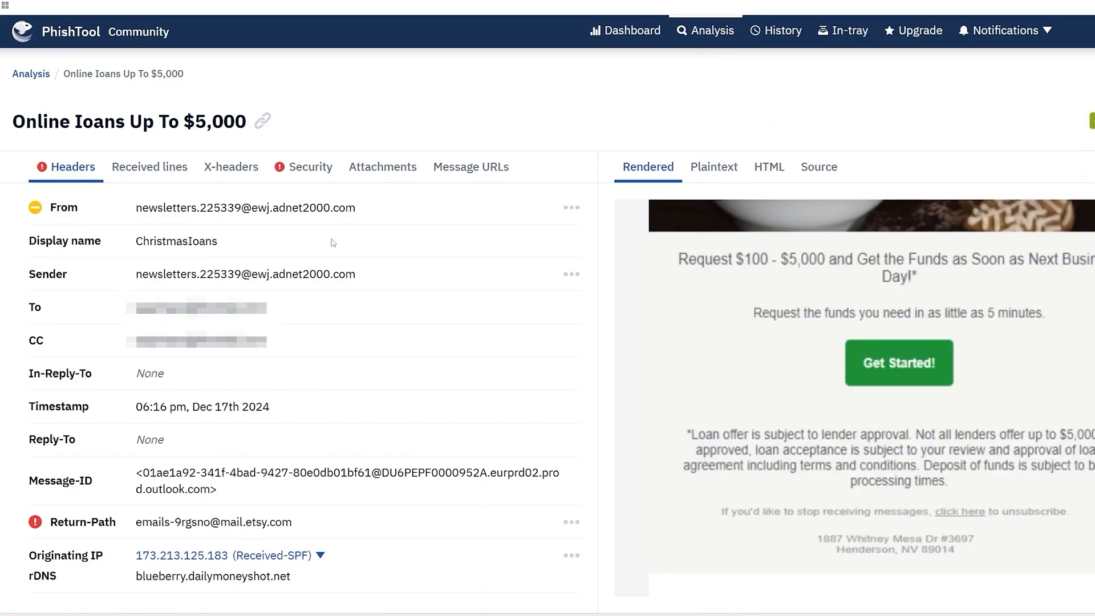
pyautogui.doubleClick(244, 208)
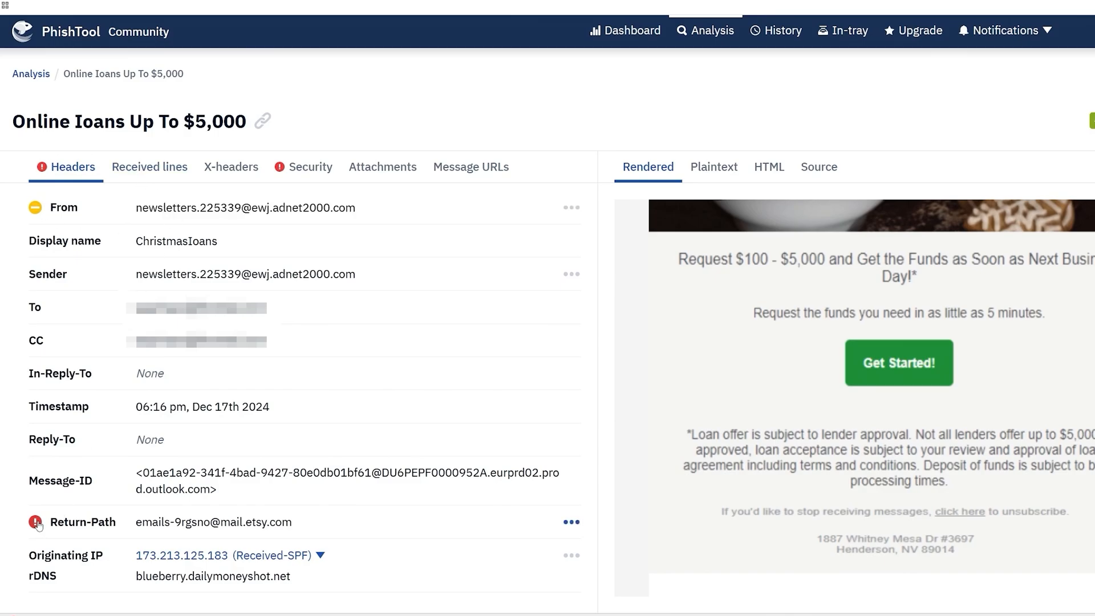
# Step: Show the auto-analysis flagging Return-Path mail.etsy.com as inconsistent with ewj.adnet2000.com
pyautogui.click(37, 522)
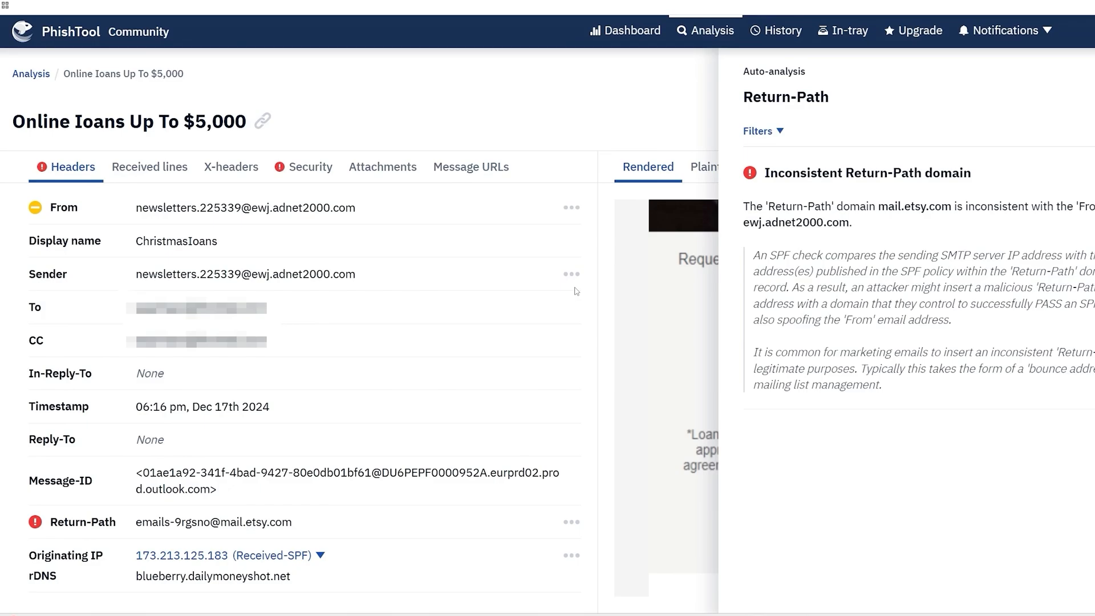
pyautogui.moveTo(896, 220)
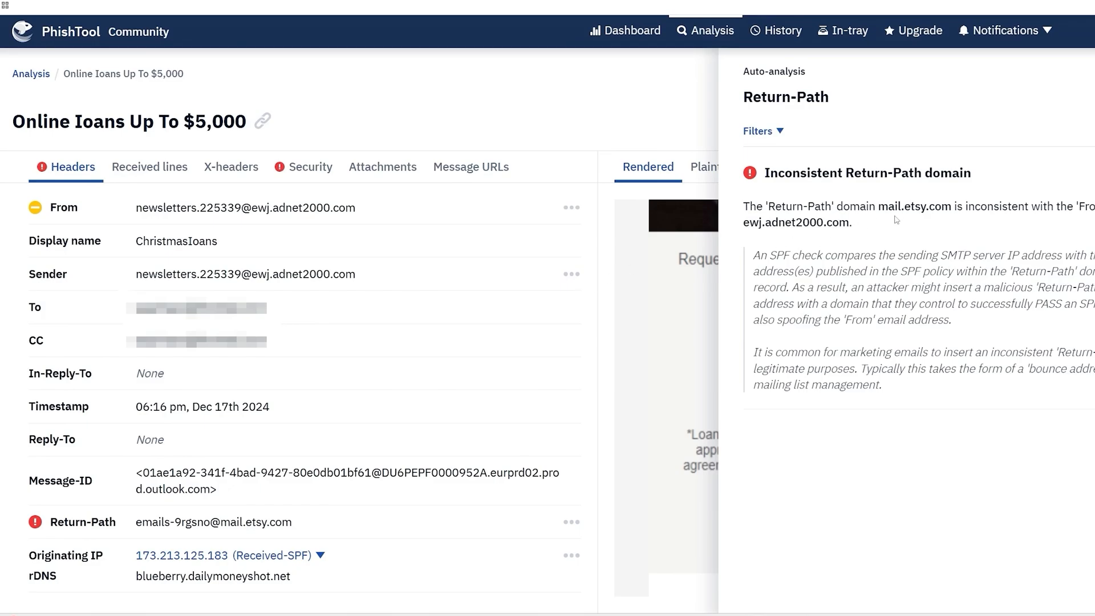
pyautogui.moveTo(303, 524)
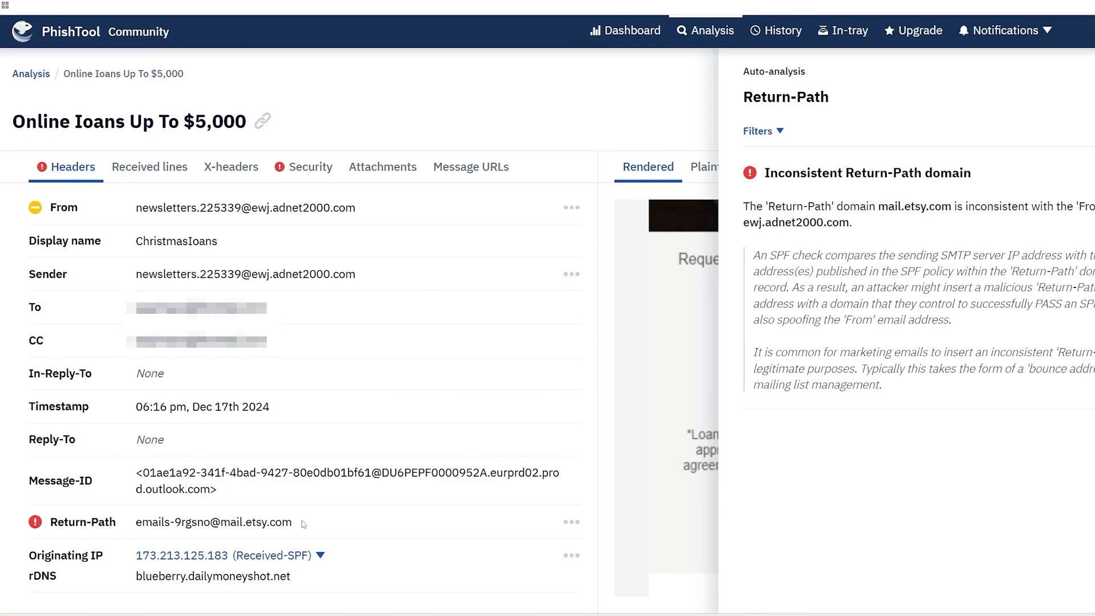
# Step: Review Security results: SPF fails for 173.213.125.183, DKIM passes, with the SPF failure explanation
pyautogui.click(310, 166)
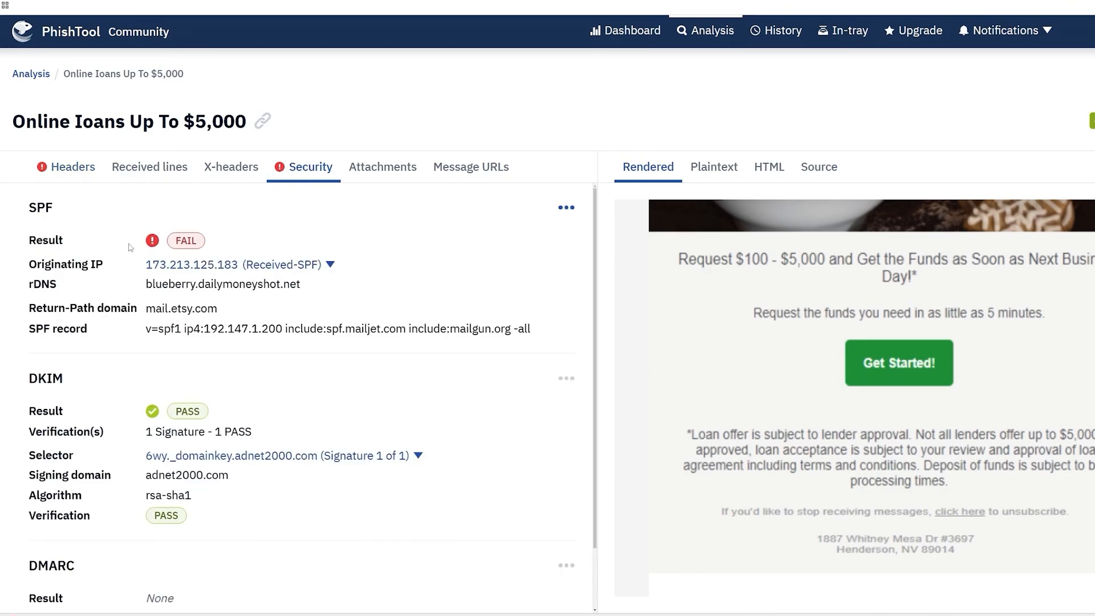
pyautogui.moveTo(129, 247)
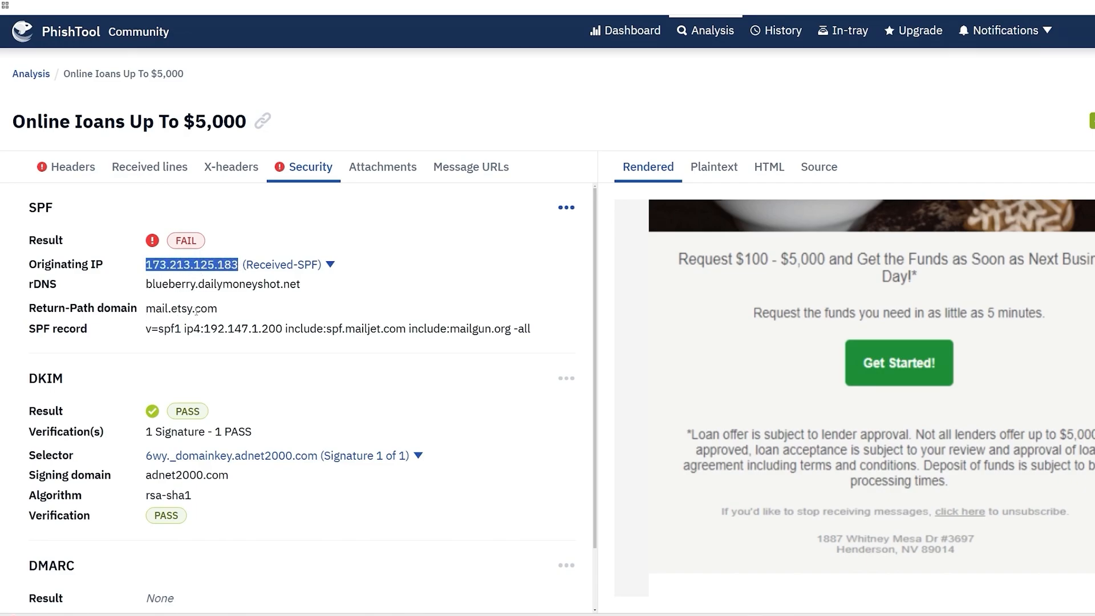
pyautogui.click(566, 207)
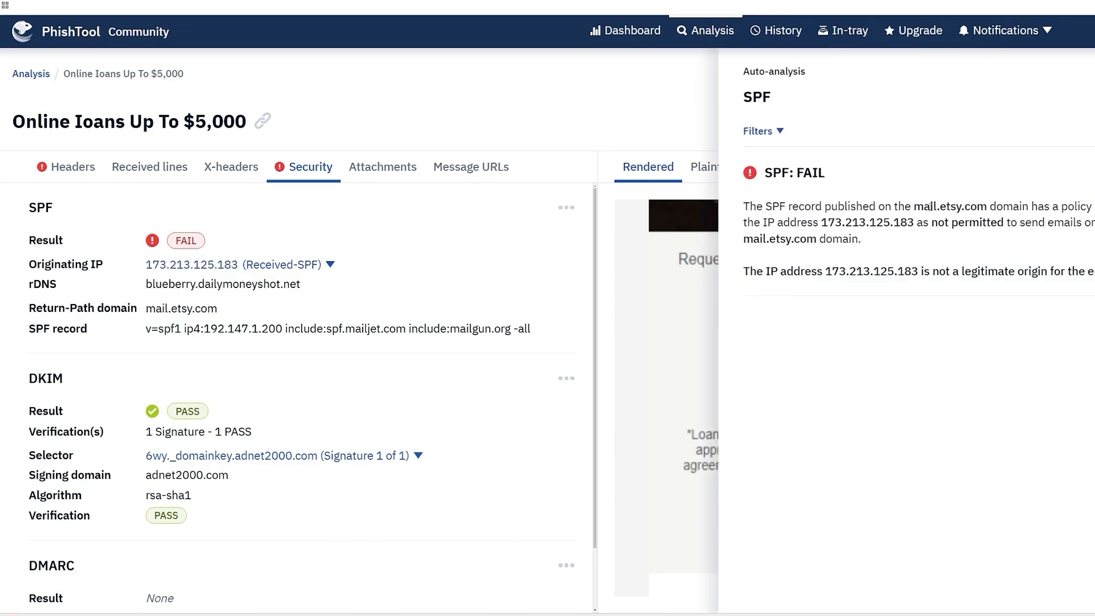
pyautogui.doubleClick(942, 206)
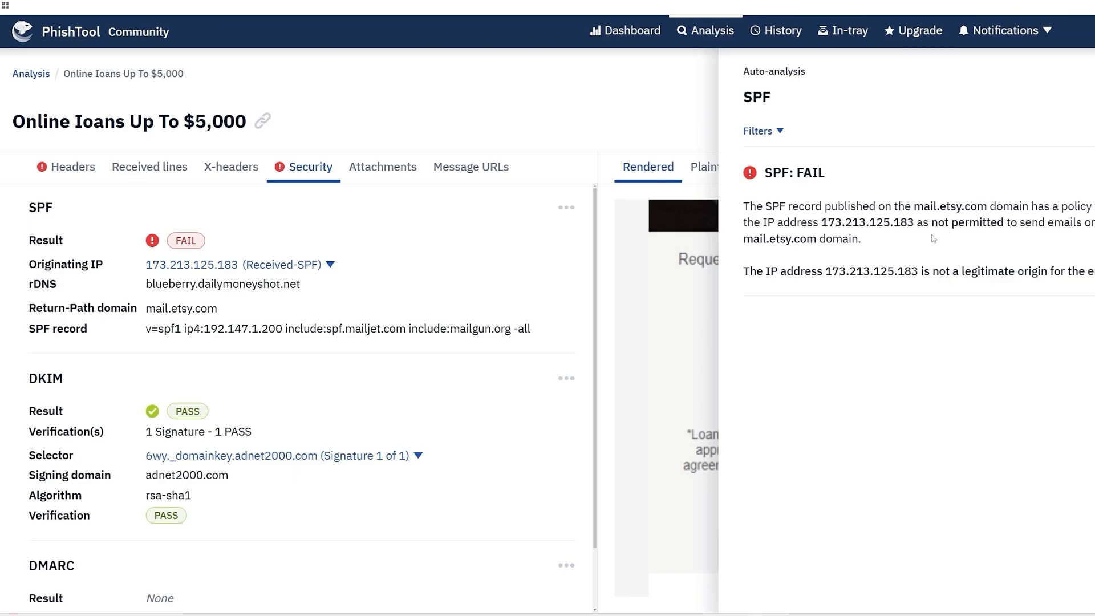
pyautogui.moveTo(209, 333)
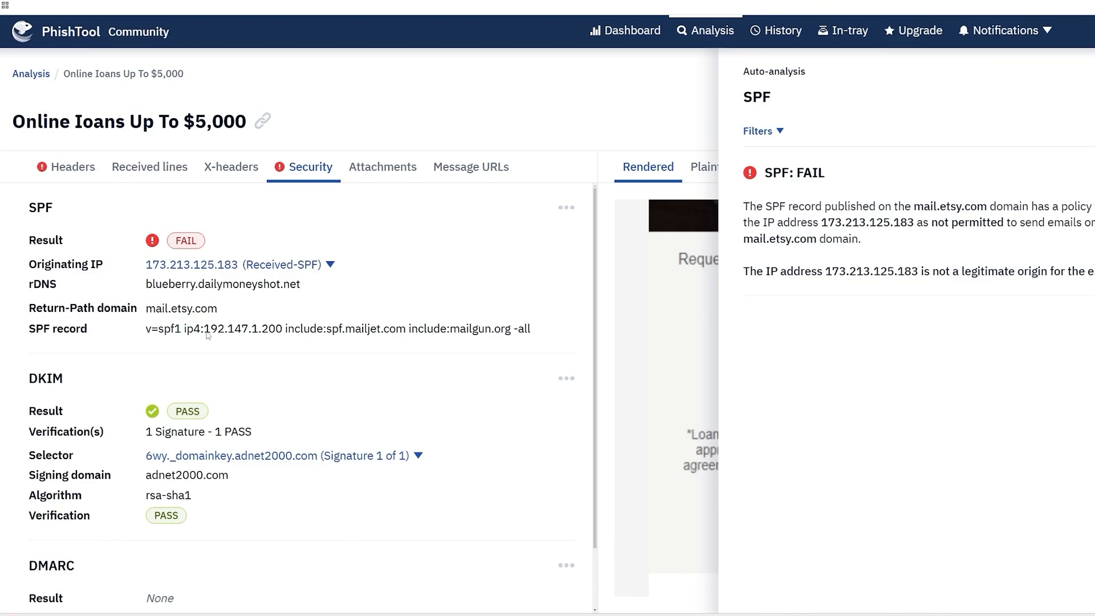
pyautogui.moveTo(286, 338)
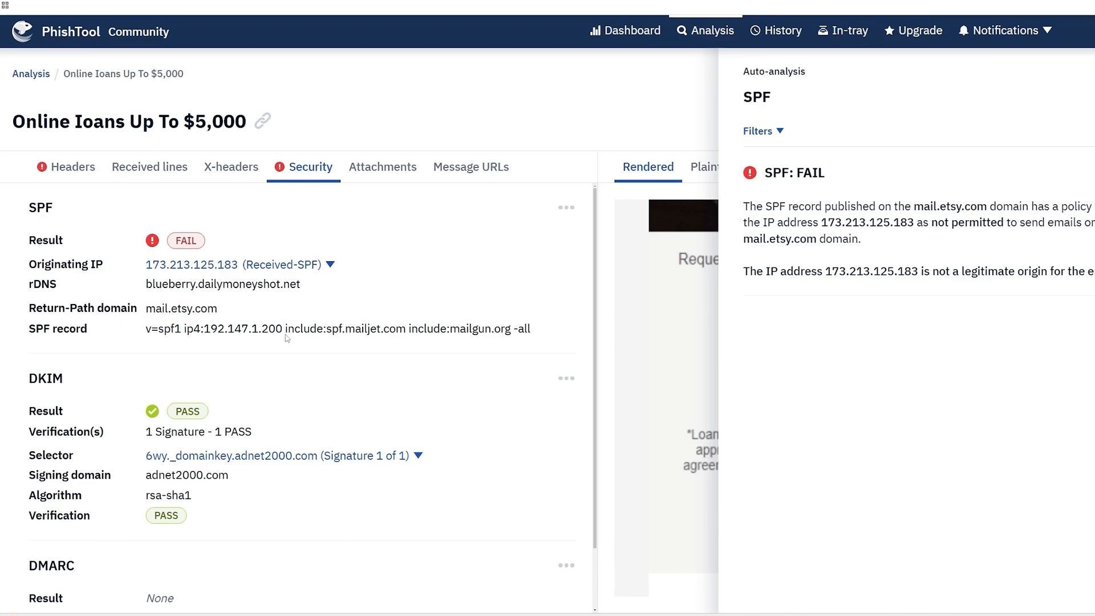
pyautogui.moveTo(375, 340)
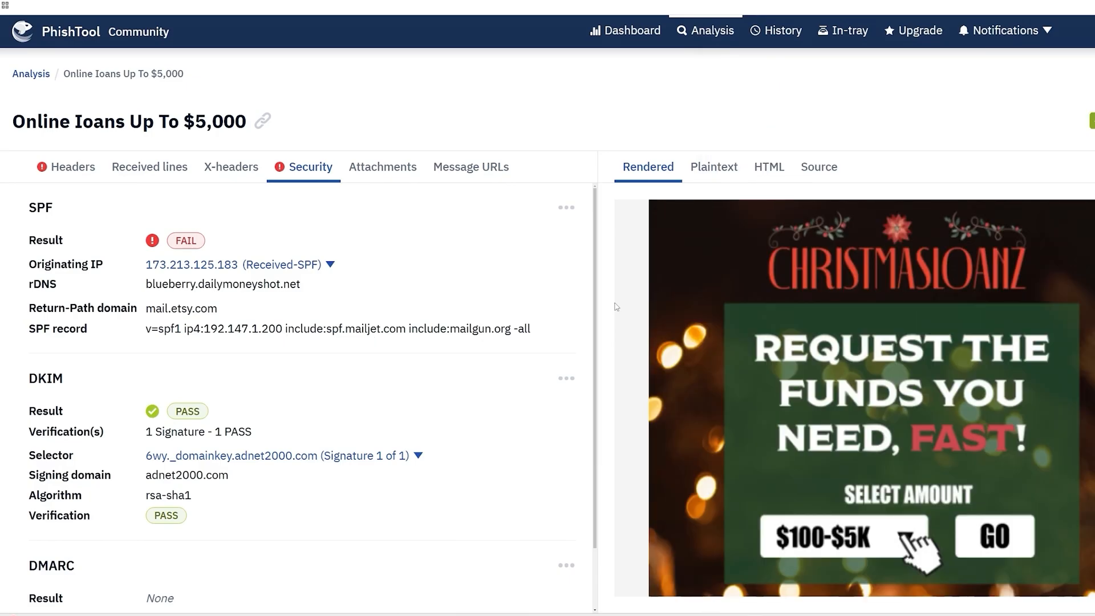
pyautogui.moveTo(788, 265)
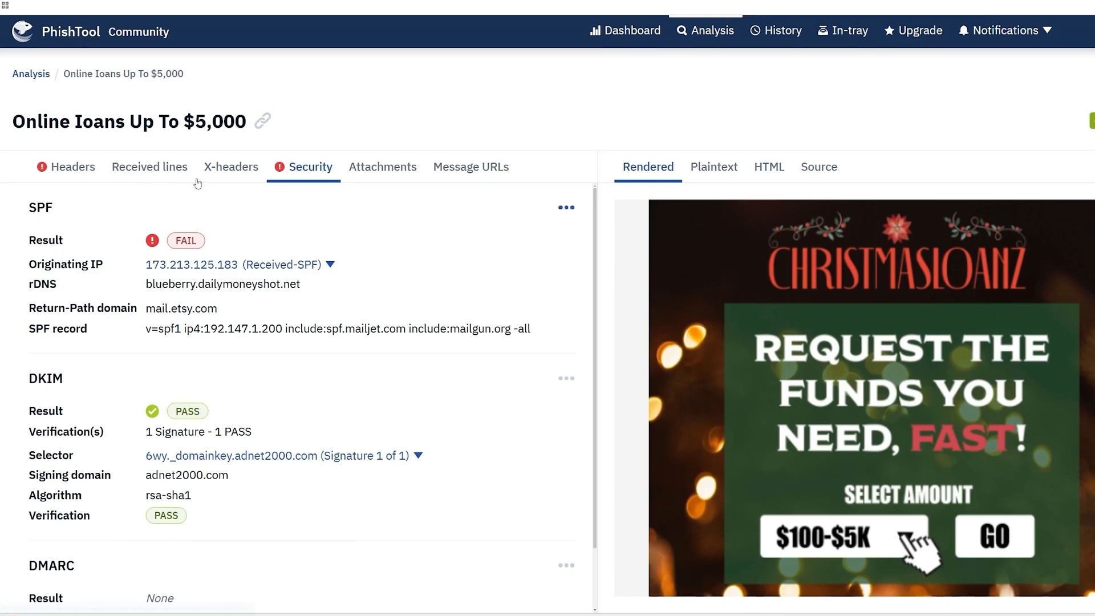
# Step: Look up ewj.adnet2000.com in PhishTank, which reports nothing known about it
pyautogui.click(72, 166)
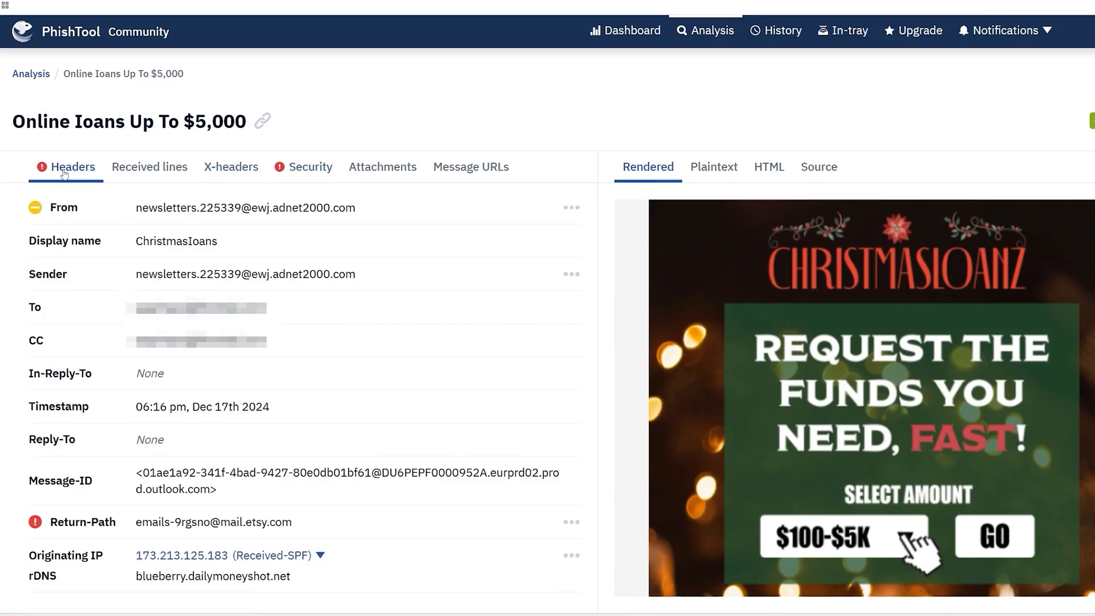
pyautogui.doubleClick(301, 207)
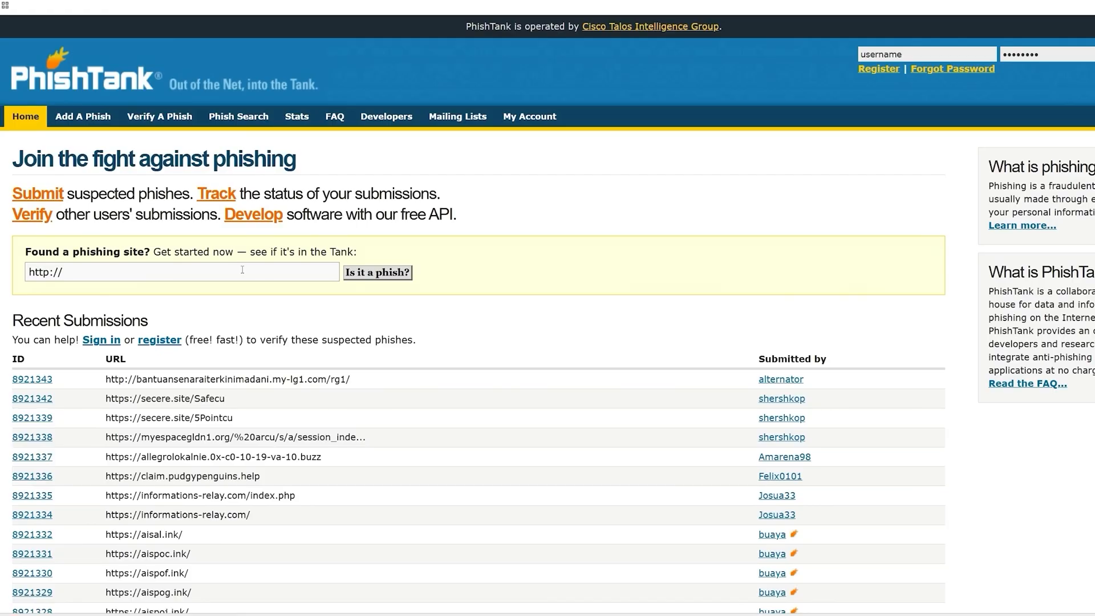
pyautogui.write('ewj.adnet2000.com')
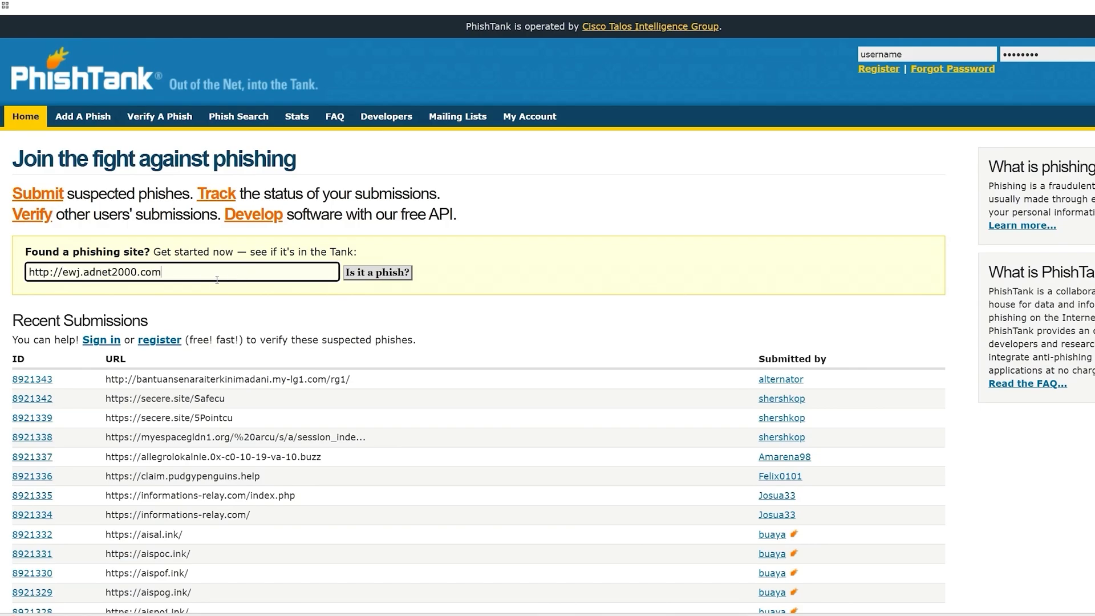
pyautogui.moveTo(244, 298)
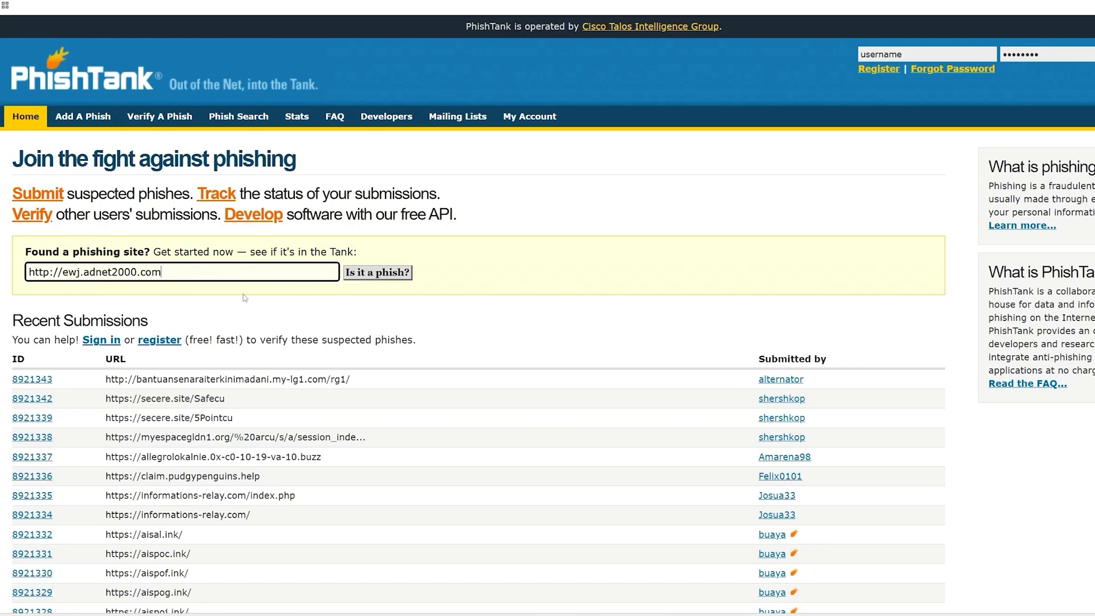
pyautogui.click(376, 273)
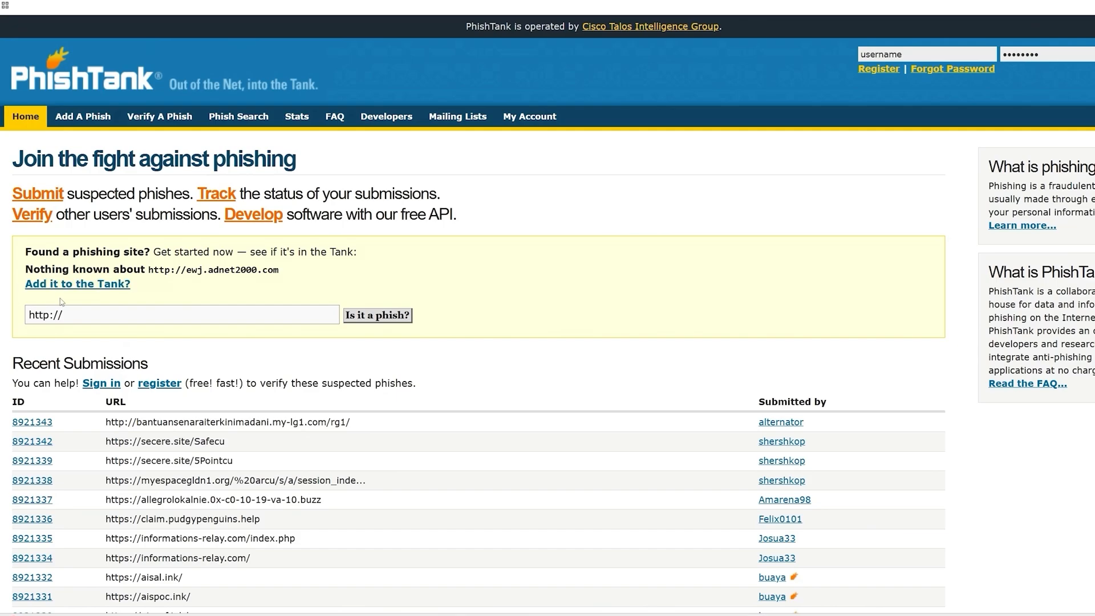
pyautogui.moveTo(192, 296)
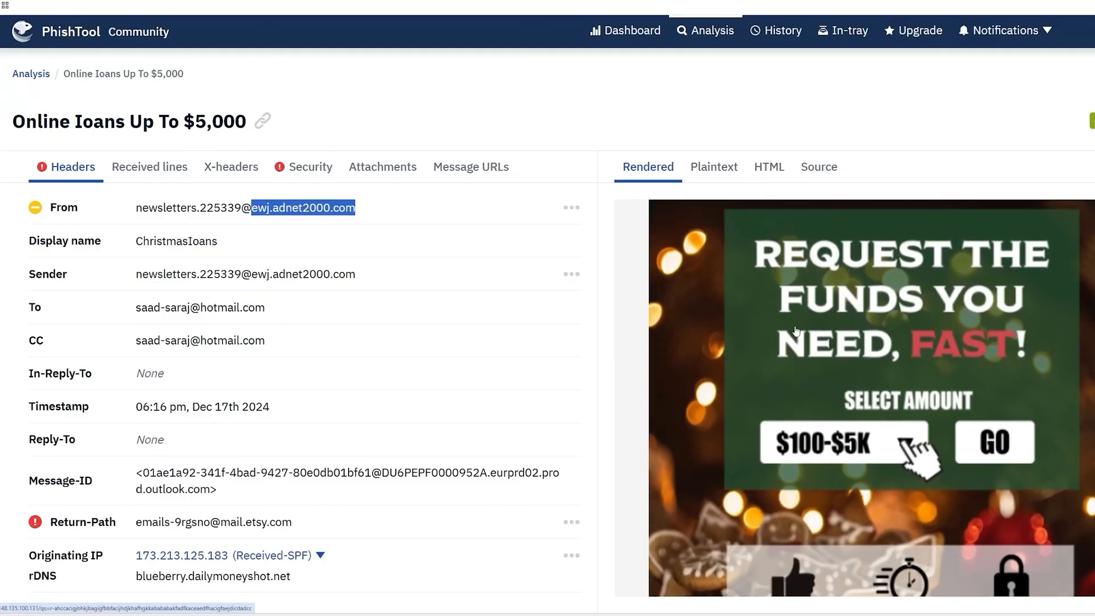
pyautogui.moveTo(827, 302)
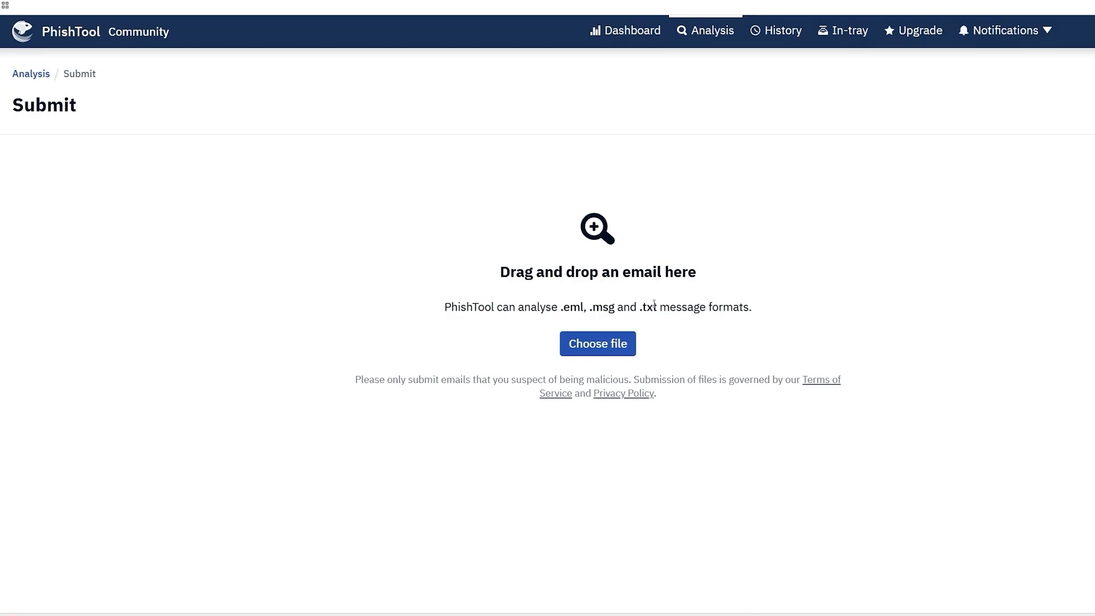
# Step: Submit the Microsoft Rewards sweepstakes .eml and view its header fields
pyautogui.click(596, 343)
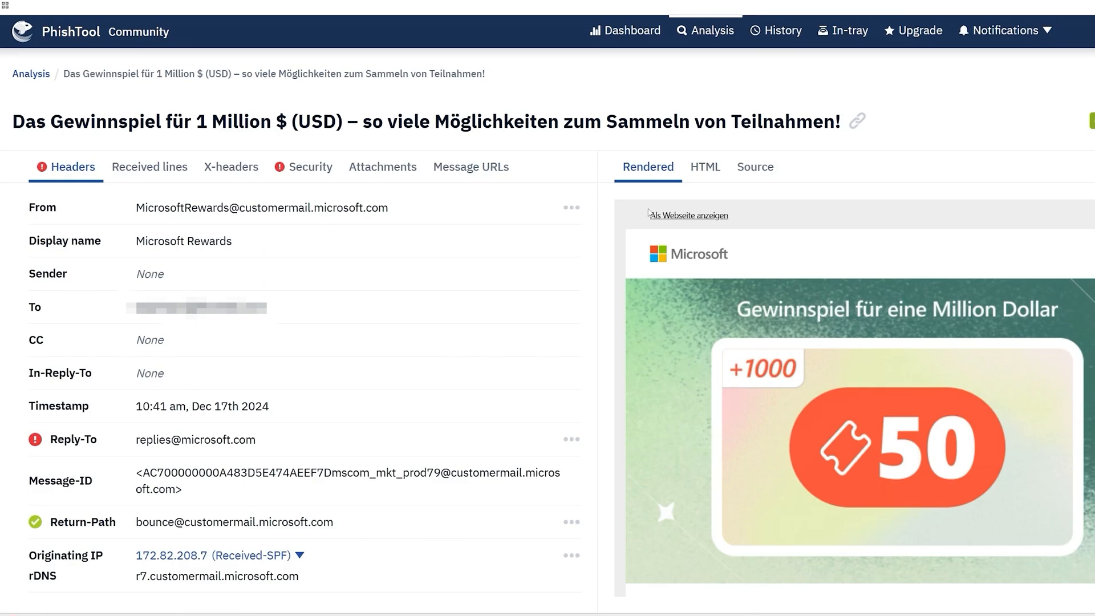
pyautogui.scroll(-3)
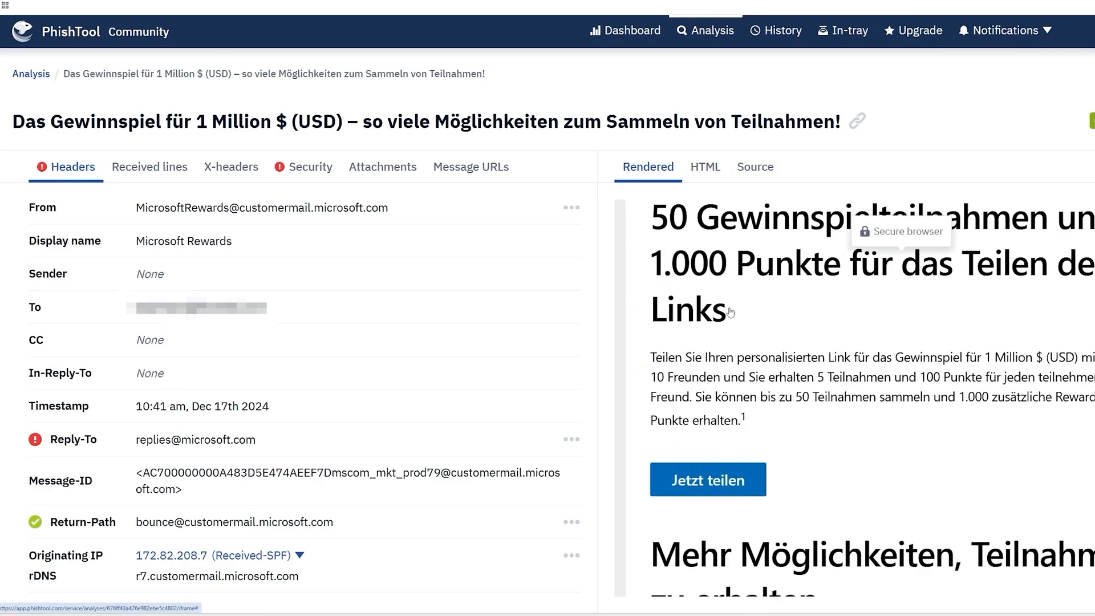
pyautogui.moveTo(184, 424)
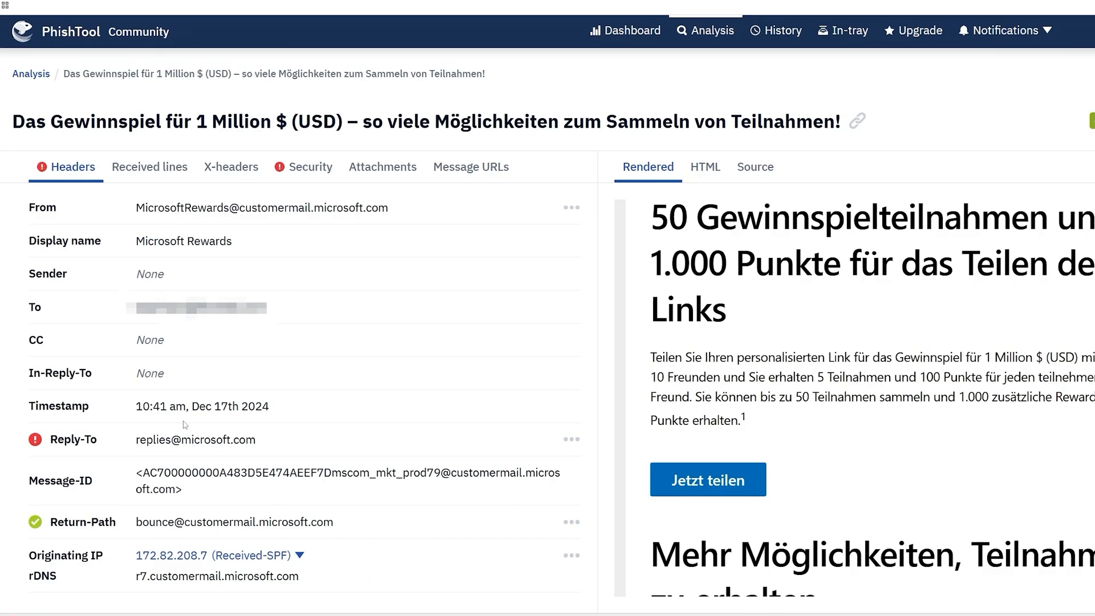
pyautogui.moveTo(230, 438)
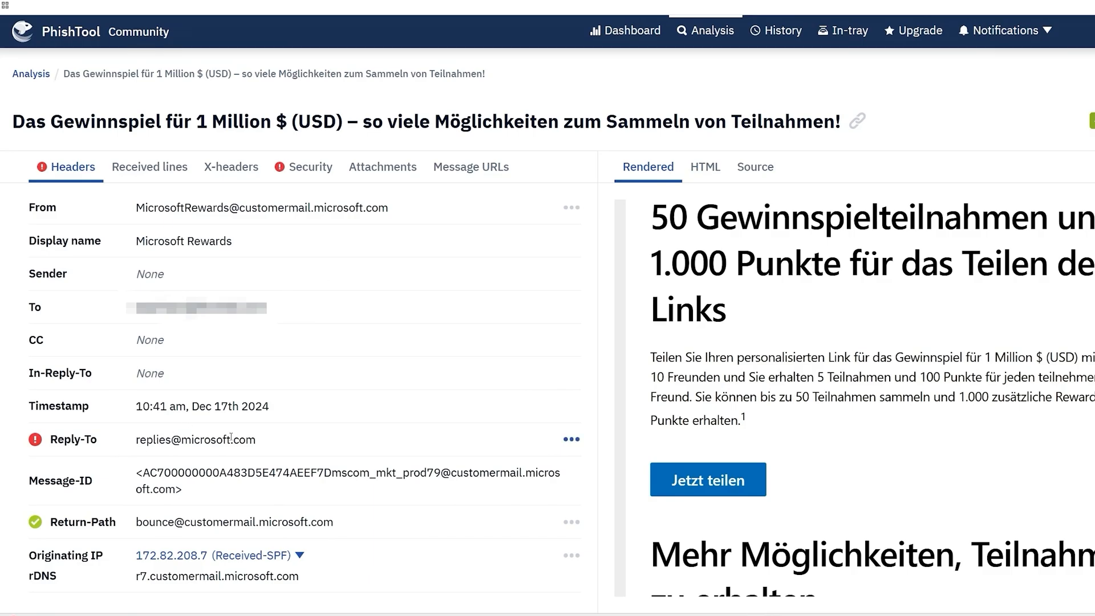
pyautogui.moveTo(143, 219)
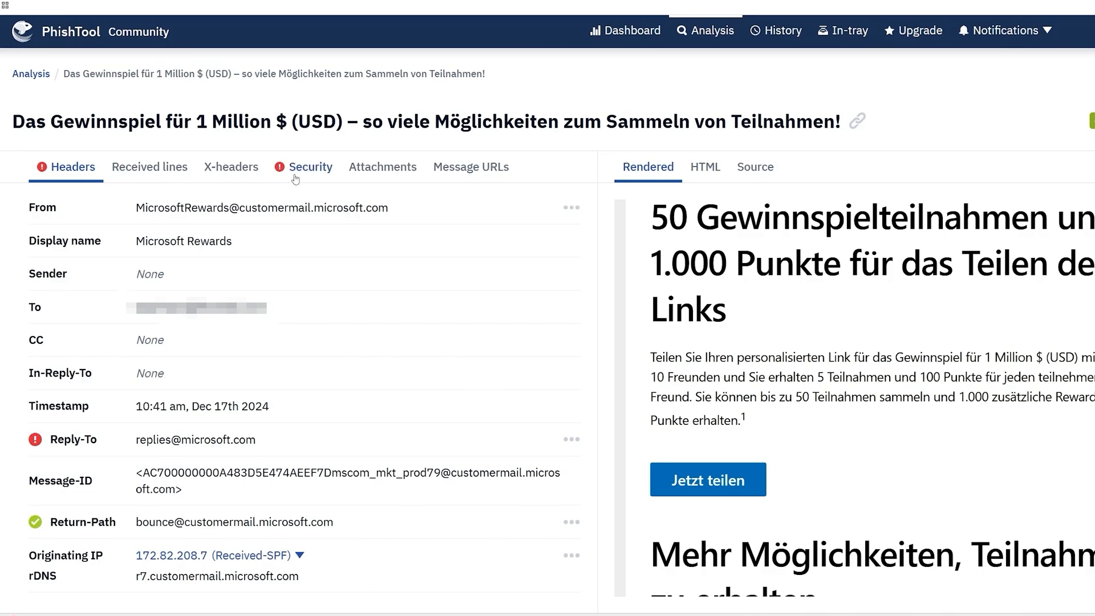
pyautogui.click(310, 167)
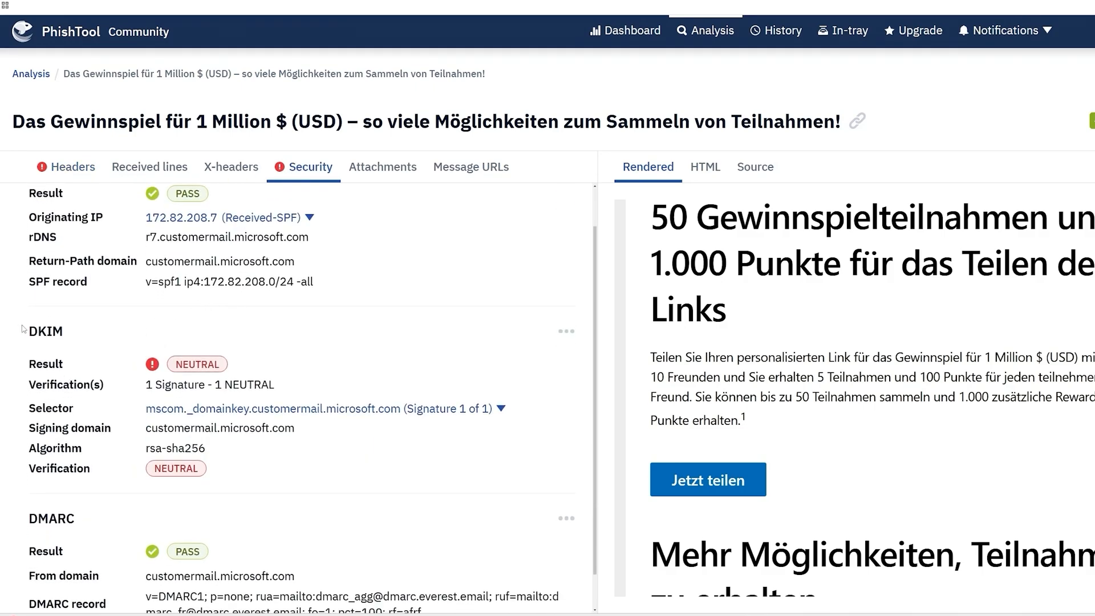
pyautogui.scroll(-3)
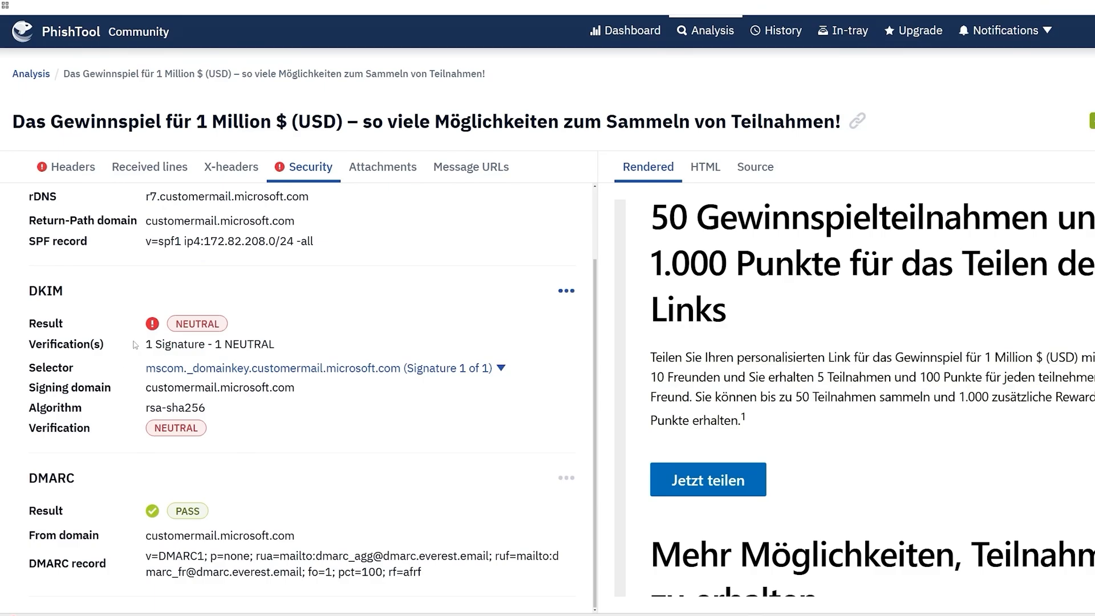
pyautogui.click(566, 291)
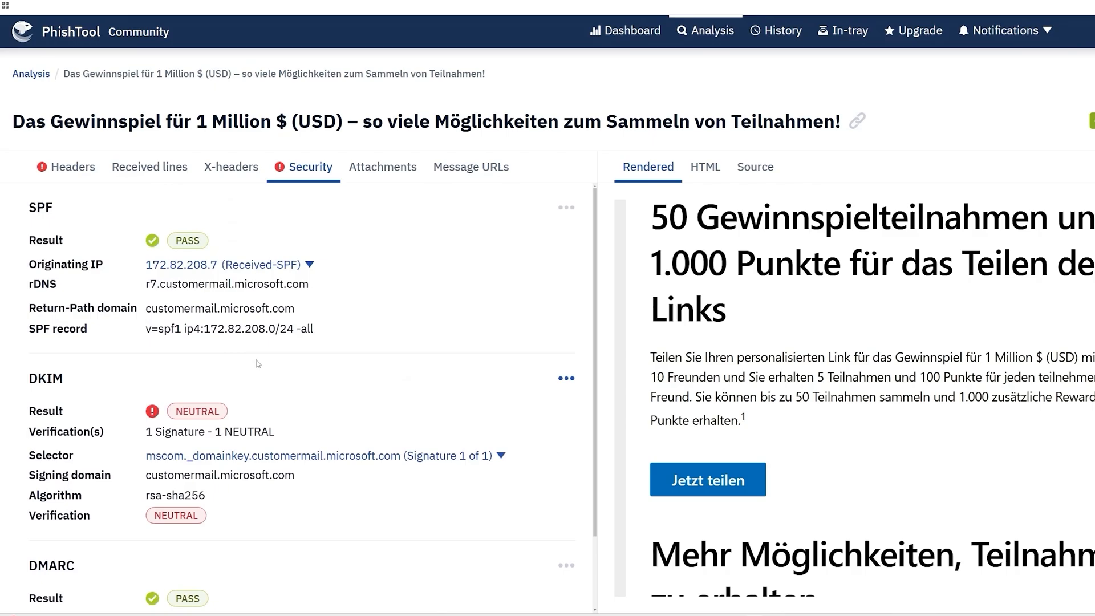
pyautogui.moveTo(260, 369)
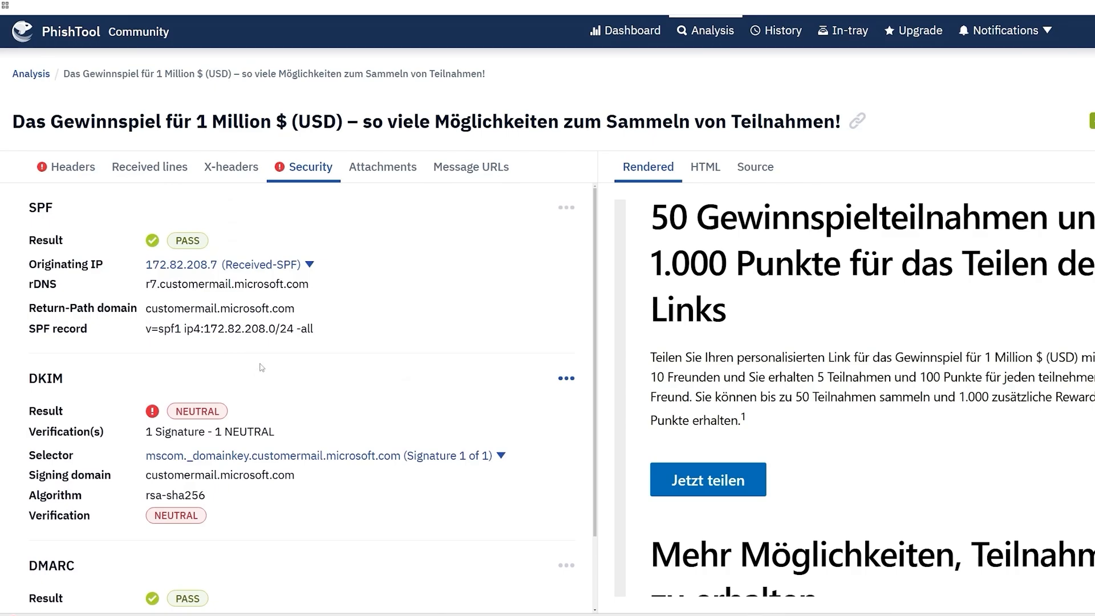
pyautogui.moveTo(586, 326)
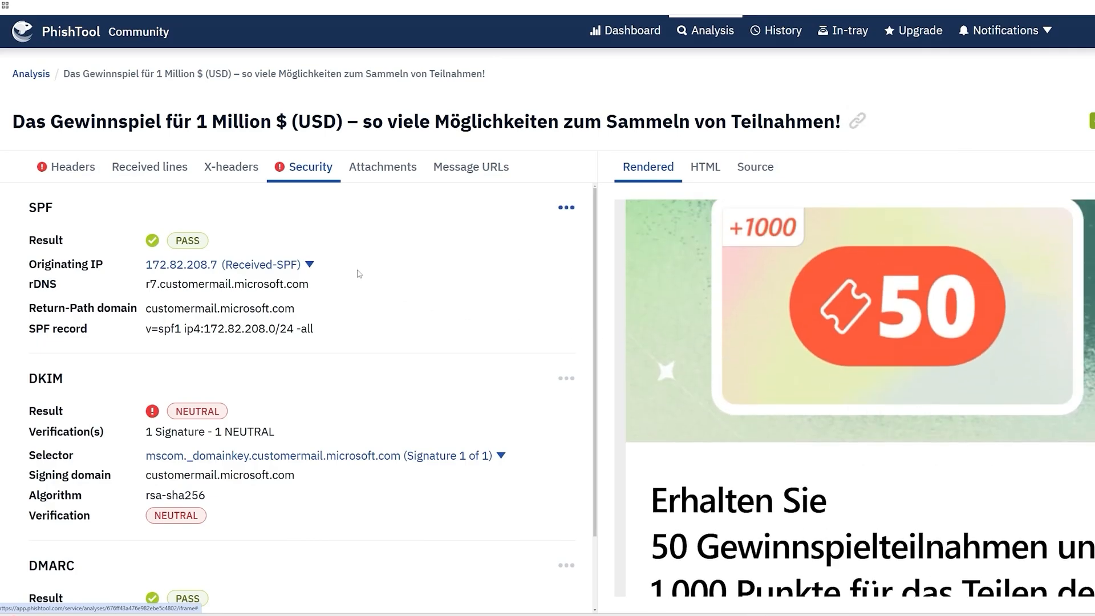
pyautogui.moveTo(349, 248)
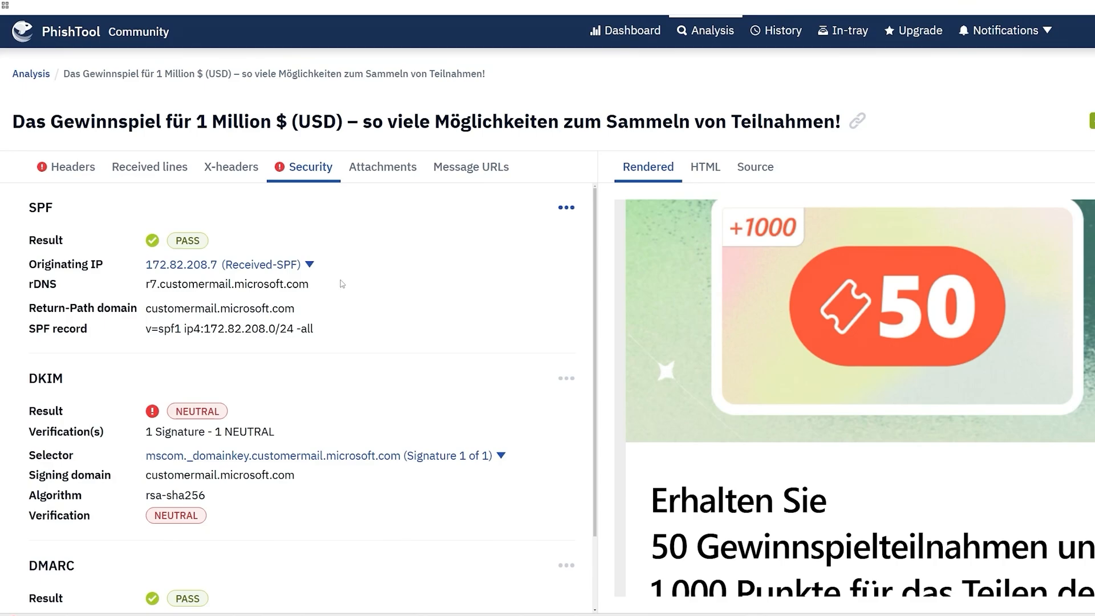
pyautogui.moveTo(517, 288)
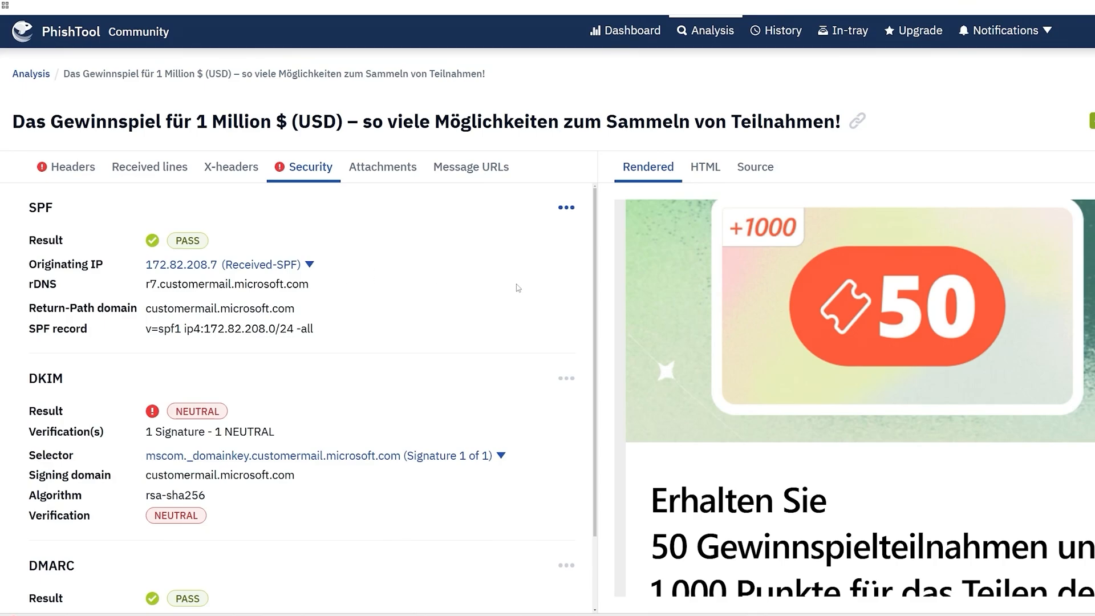
# Step: Query PhishTank for customermail.microsoft.com (unknown) and microsoft.com (not a phish)
pyautogui.click(65, 167)
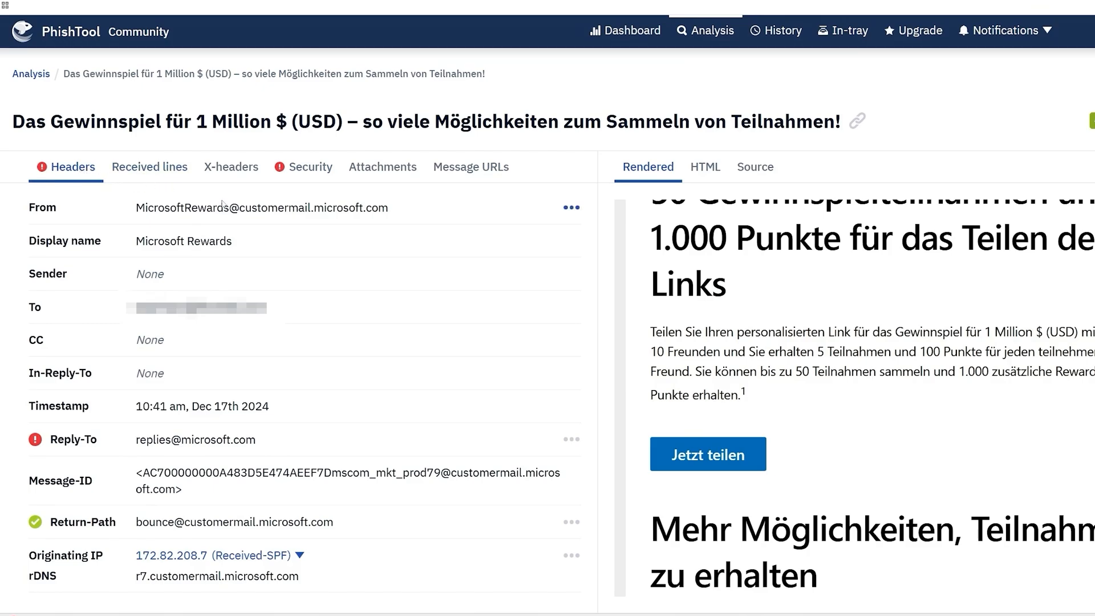
pyautogui.doubleClick(312, 207)
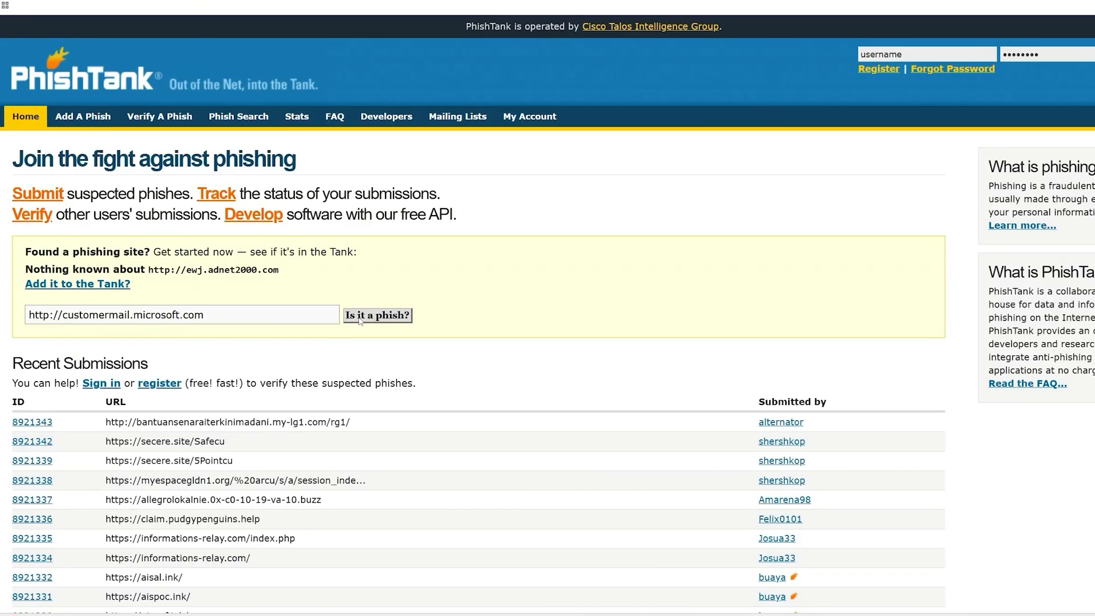
pyautogui.click(376, 315)
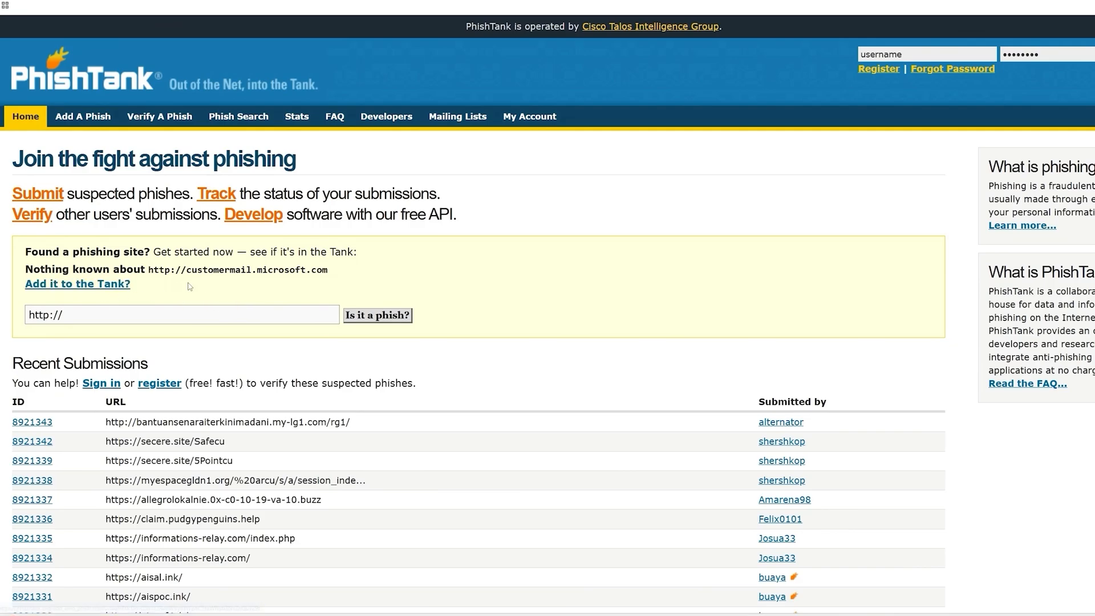
pyautogui.write('customermail.microsoft.com')
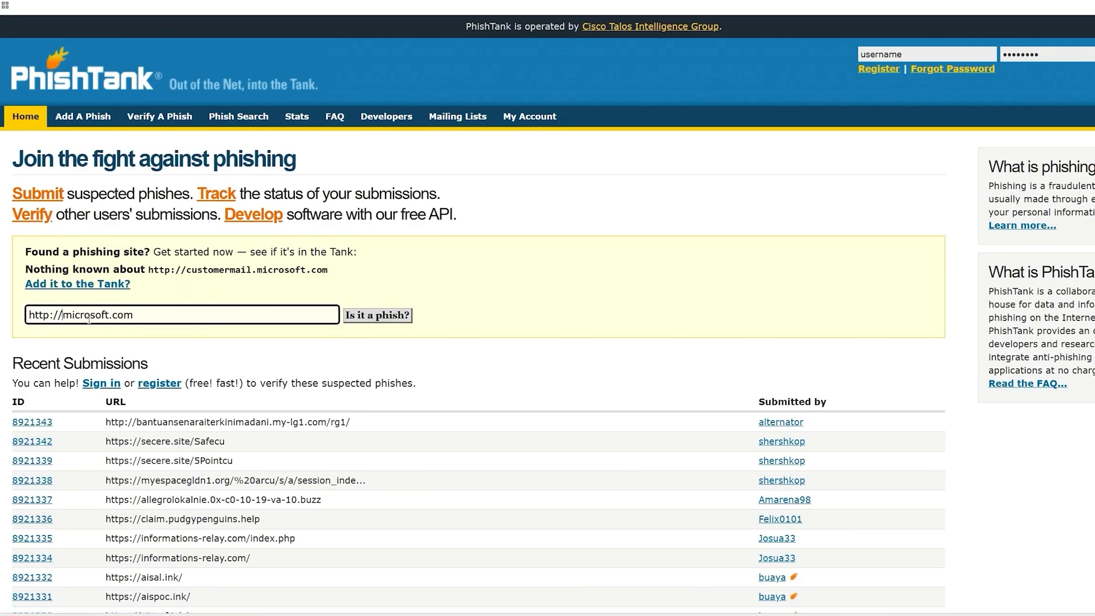
pyautogui.click(378, 314)
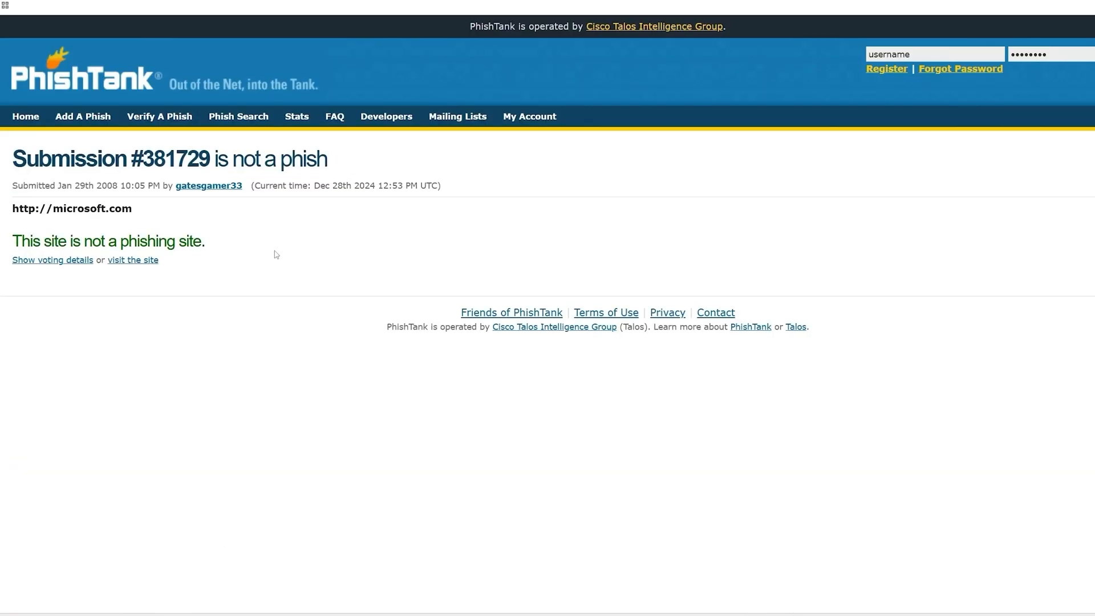
pyautogui.moveTo(20, 244)
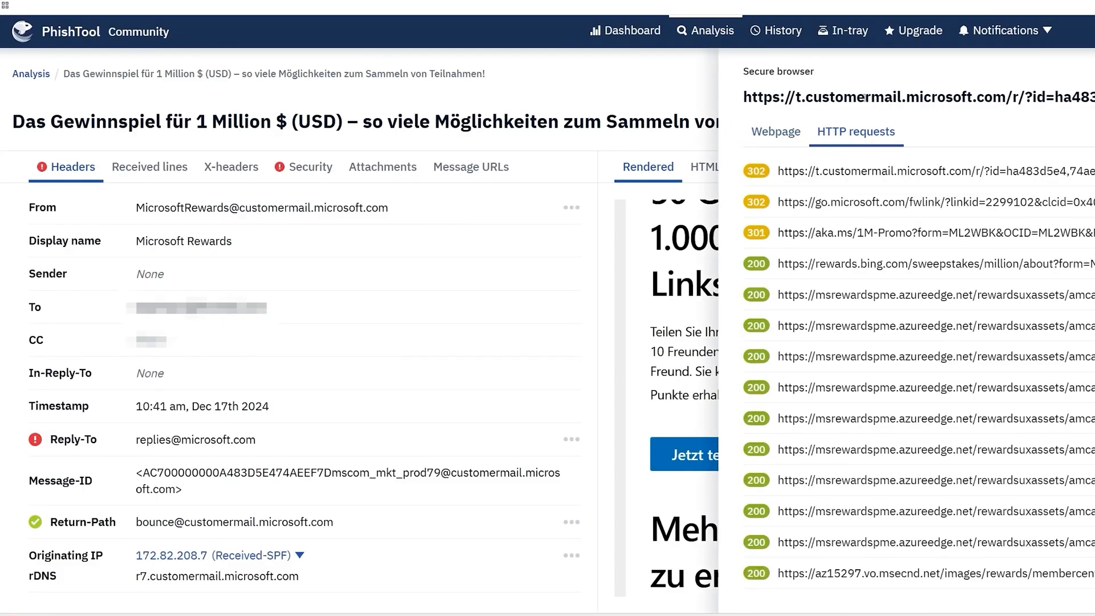
# Step: Inspect the first 302 redirect, preview the 'Nutzen Sie Ihre Chance' link, then load the live sweepstakes page
pyautogui.click(908, 170)
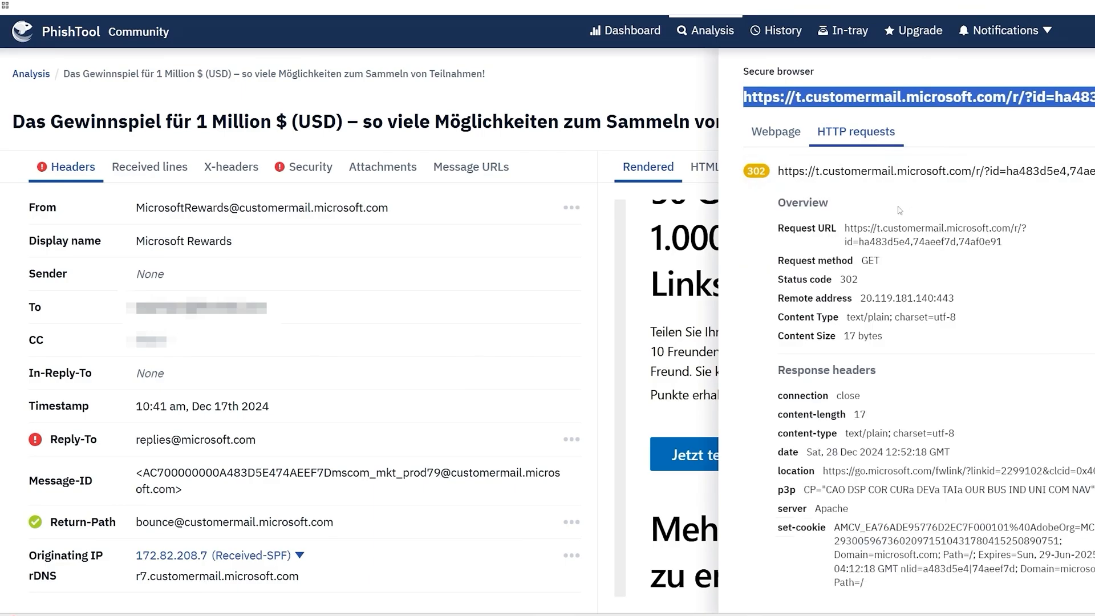
pyautogui.moveTo(1010, 246)
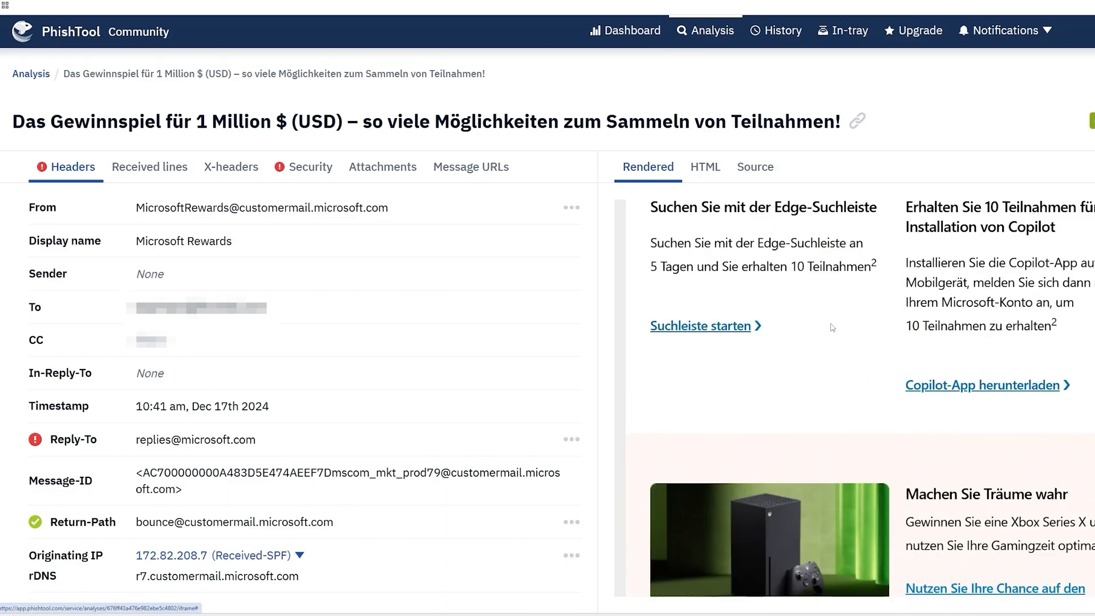
pyautogui.scroll(-3)
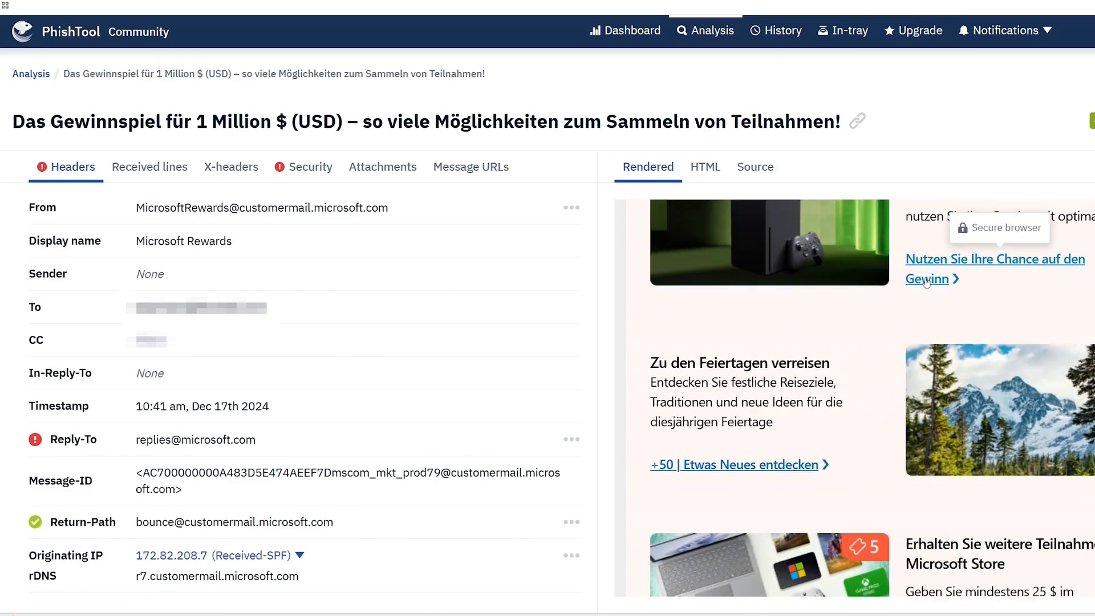
pyautogui.click(976, 268)
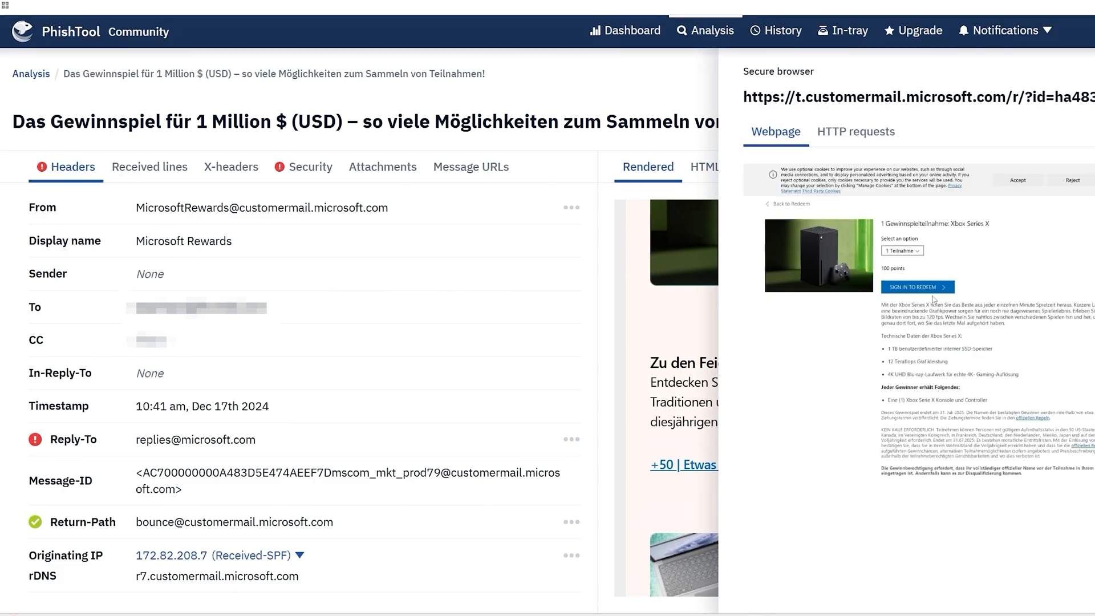
pyautogui.moveTo(915, 292)
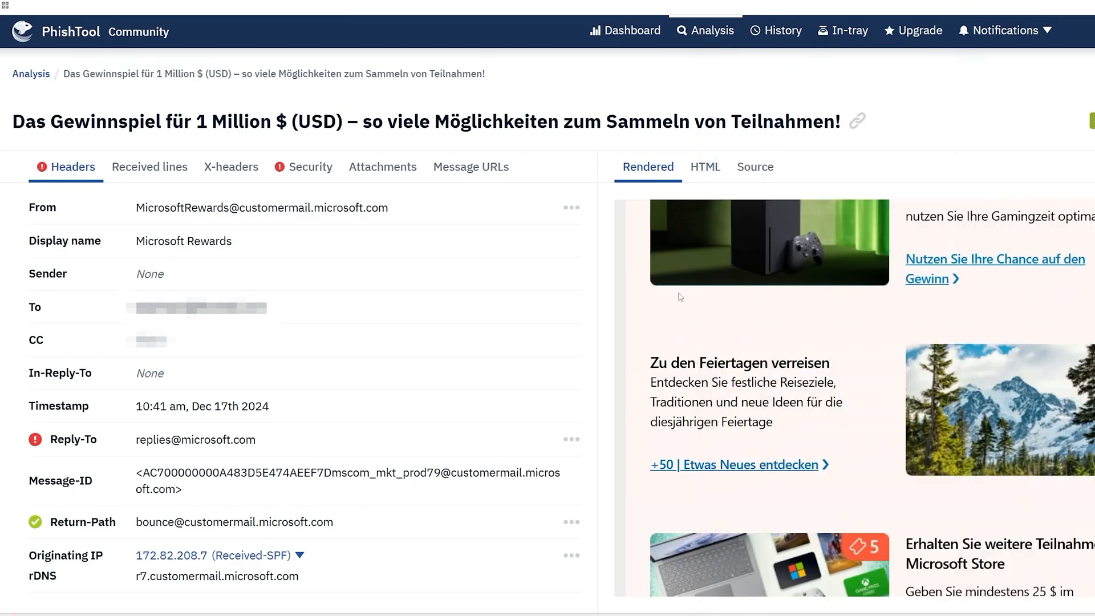
pyautogui.click(705, 166)
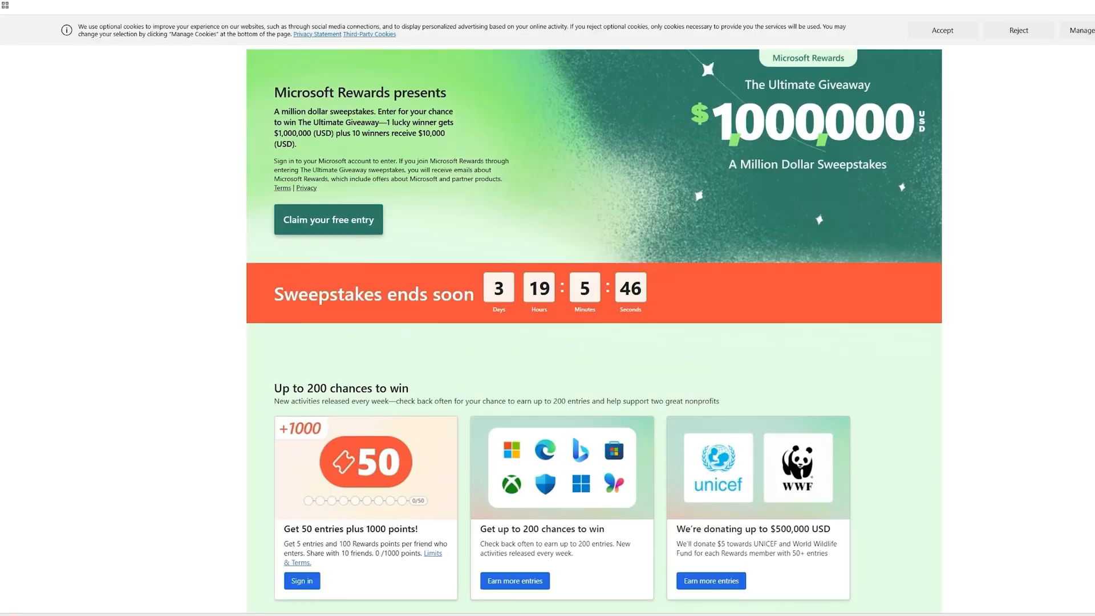
# Step: Scroll through the Microsoft Rewards sweepstakes page with its countdown timer
pyautogui.click(1017, 8)
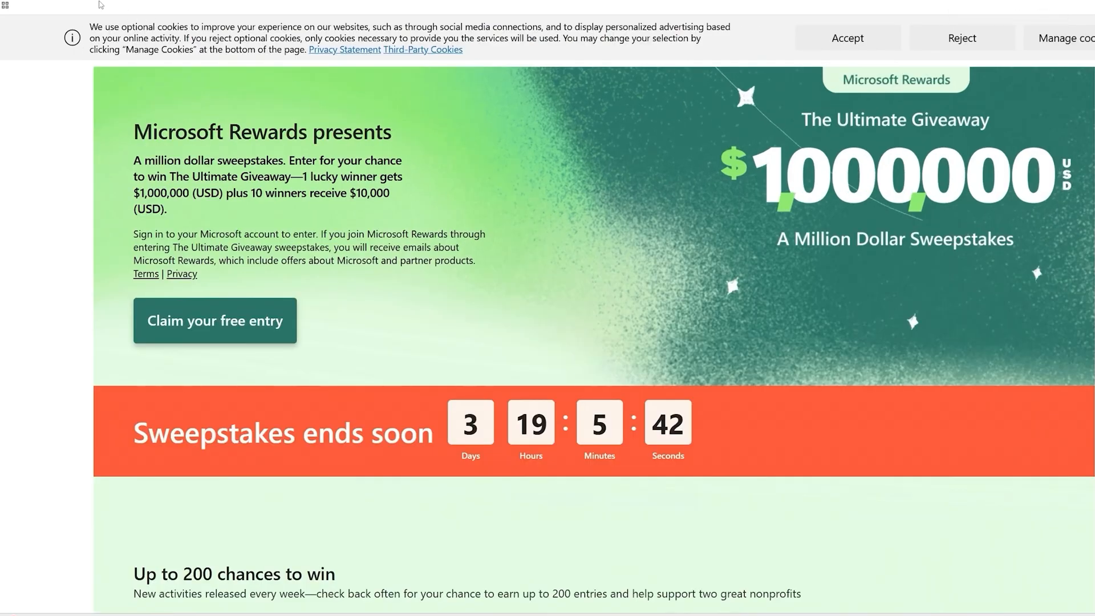
pyautogui.scroll(-3)
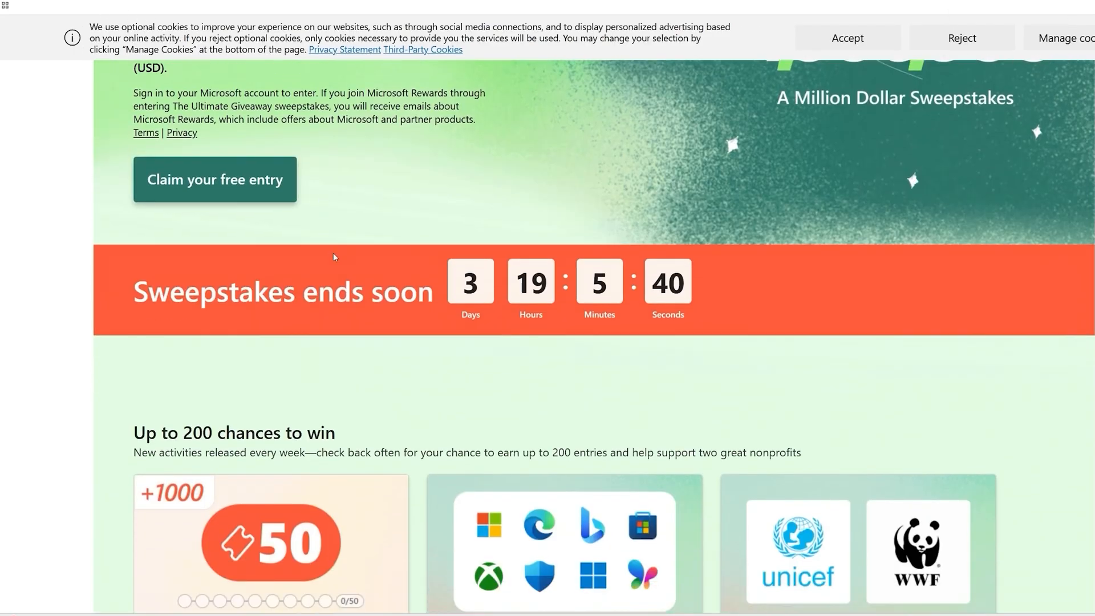
pyautogui.scroll(-3)
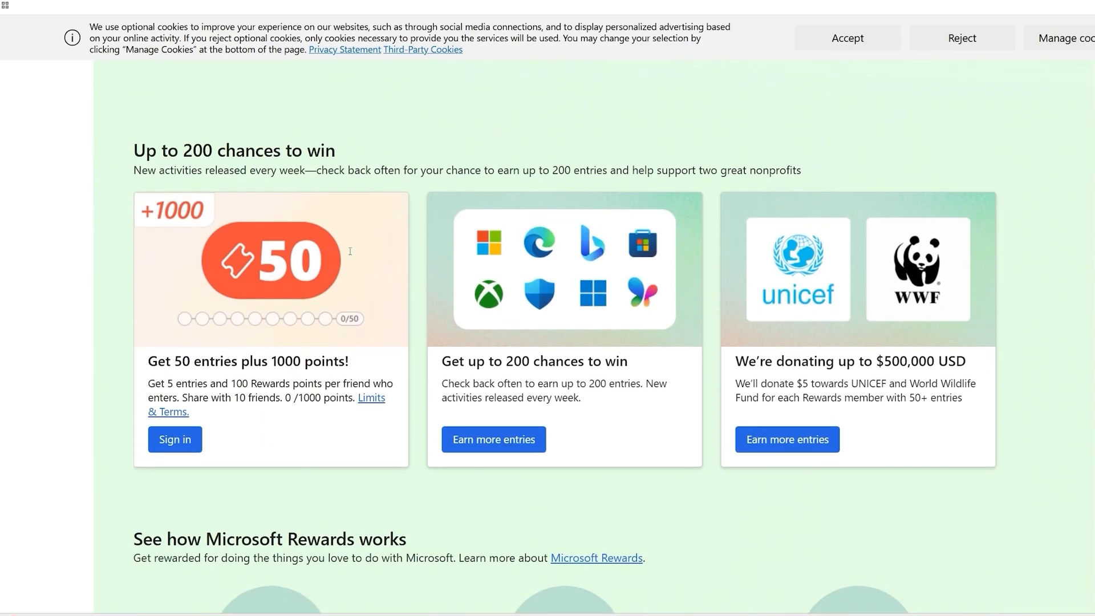
pyautogui.scroll(3)
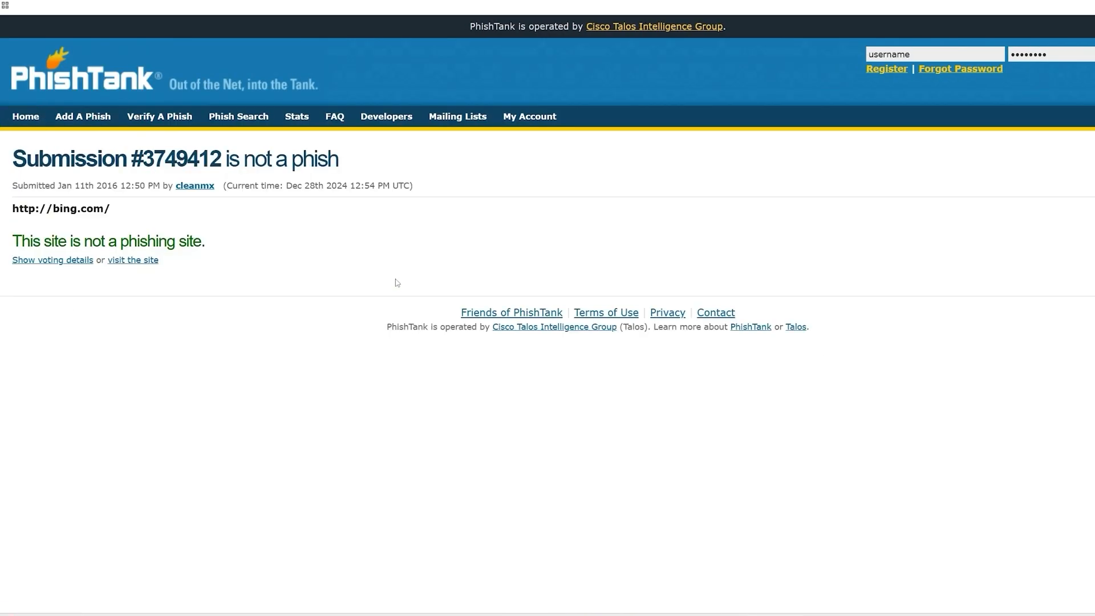
pyautogui.moveTo(275, 280)
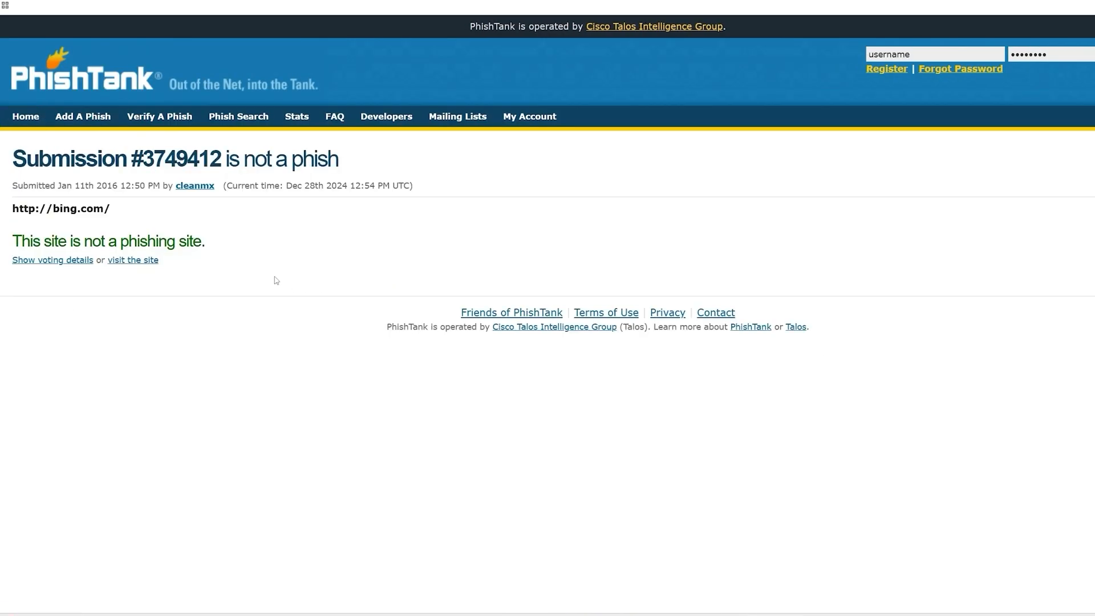